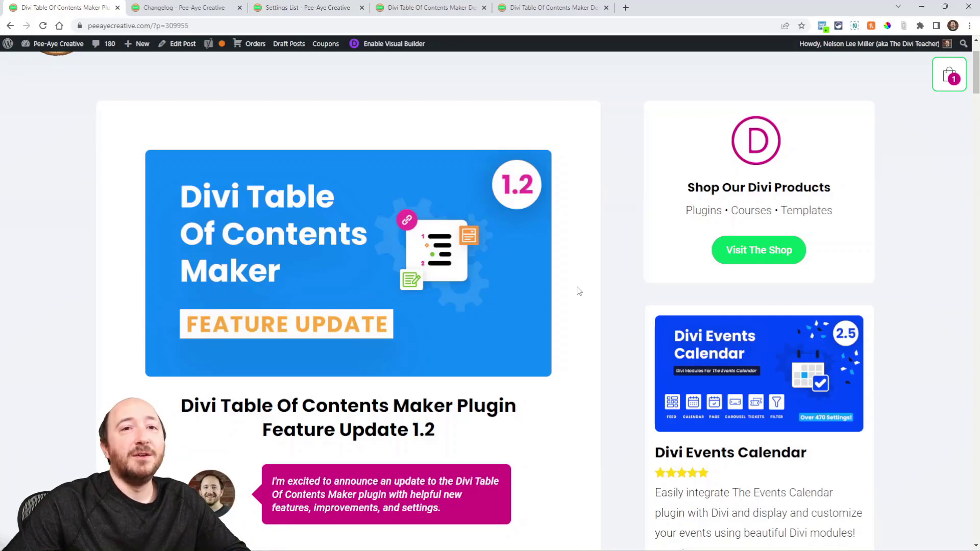
{"action": "mouse_move", "coordinate": [398, 294]}
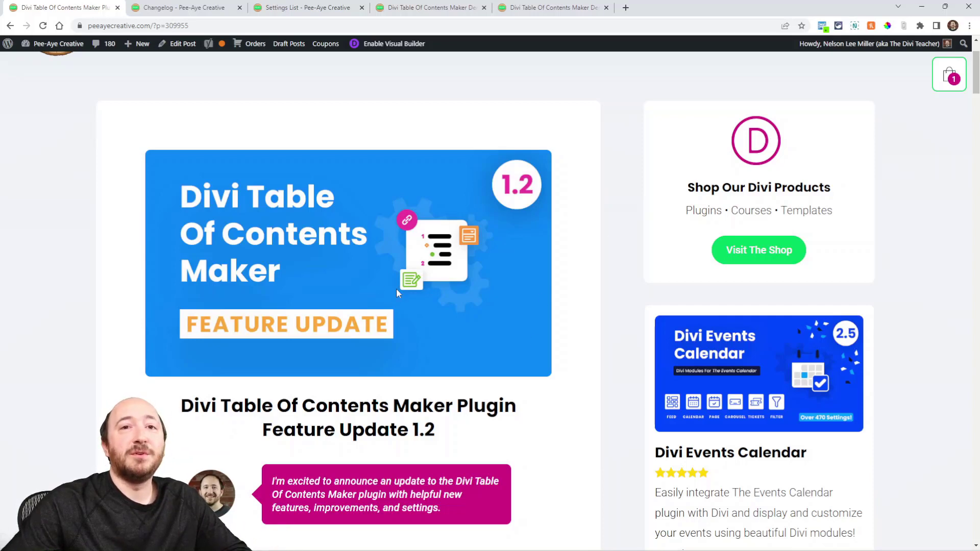
Read the version 1.2 update post down to its New Features section on link design settings
{"action": "scroll", "scroll_direction": "down", "scroll_amount": 3}
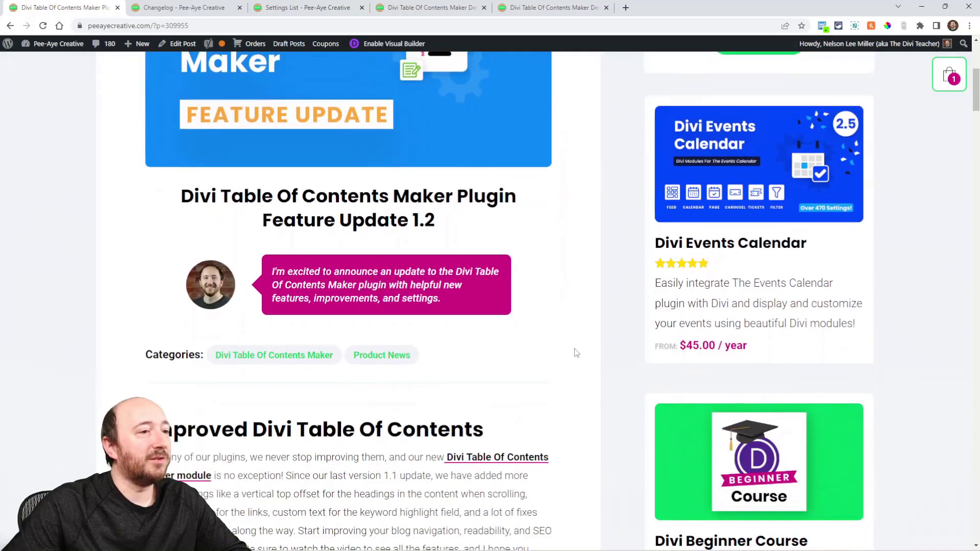
{"action": "scroll", "scroll_direction": "down", "scroll_amount": 3}
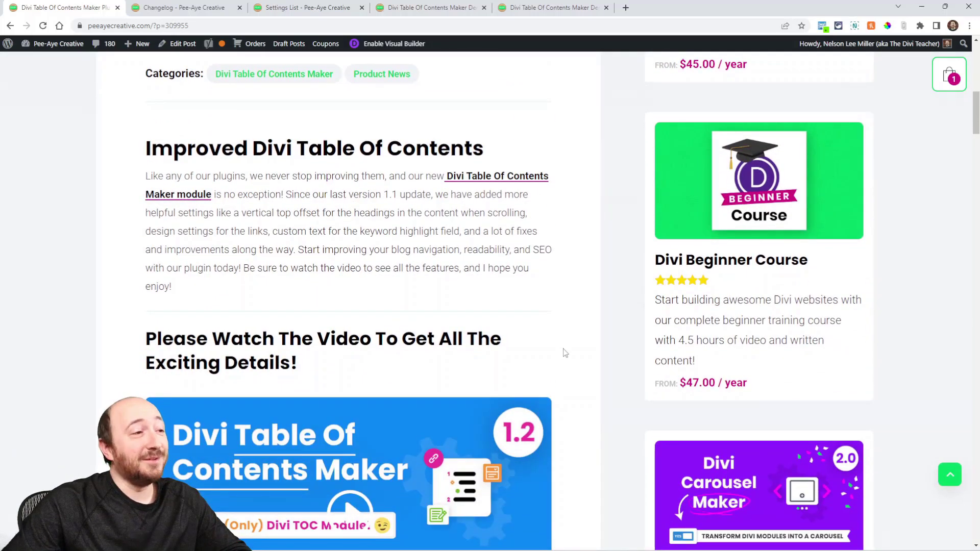
{"action": "scroll", "scroll_direction": "down", "scroll_amount": 3}
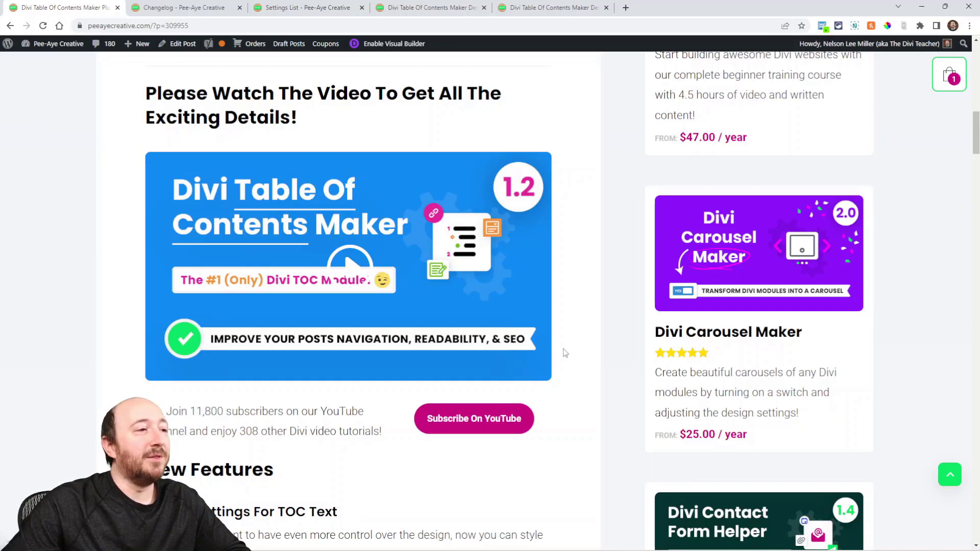
{"action": "scroll", "scroll_direction": "down", "scroll_amount": 3}
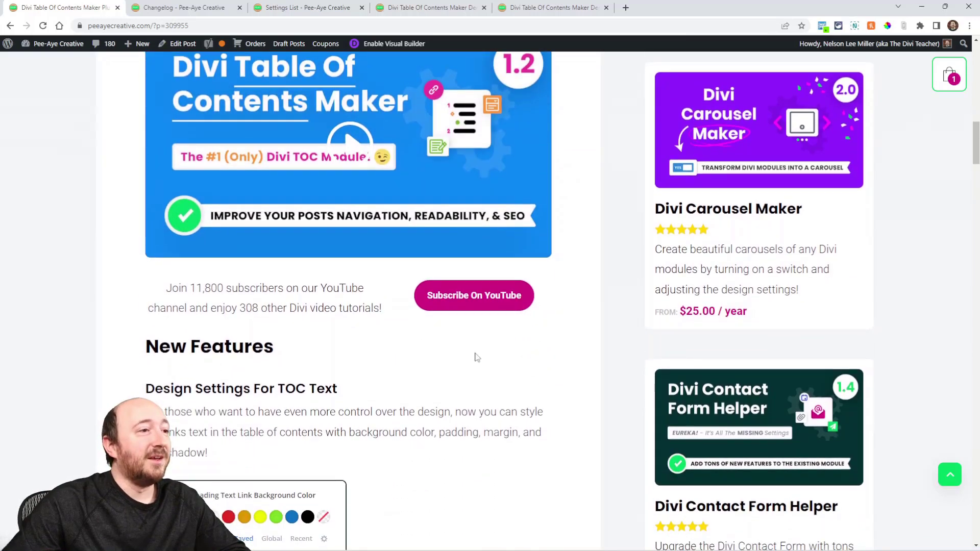
{"action": "scroll", "scroll_direction": "down", "scroll_amount": 3}
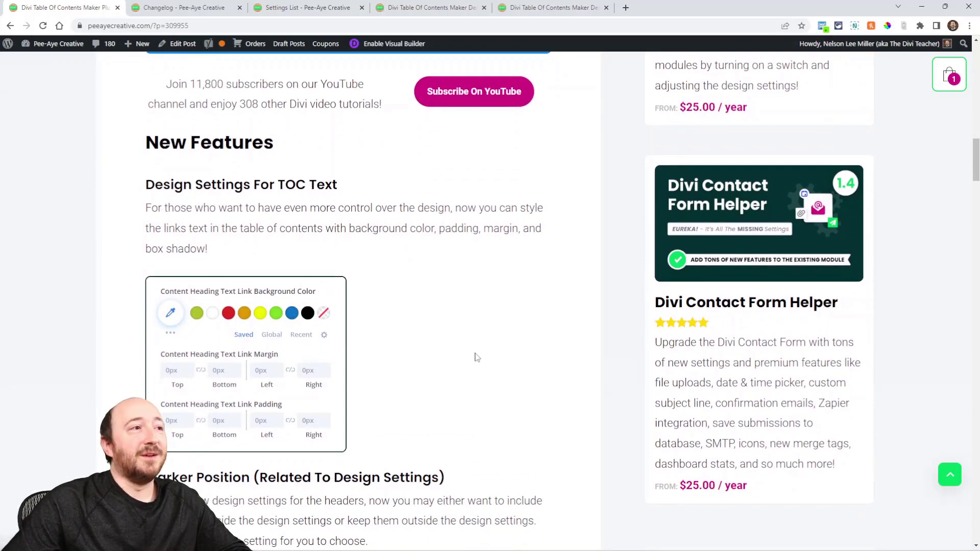
{"action": "scroll", "scroll_direction": "down", "scroll_amount": 3}
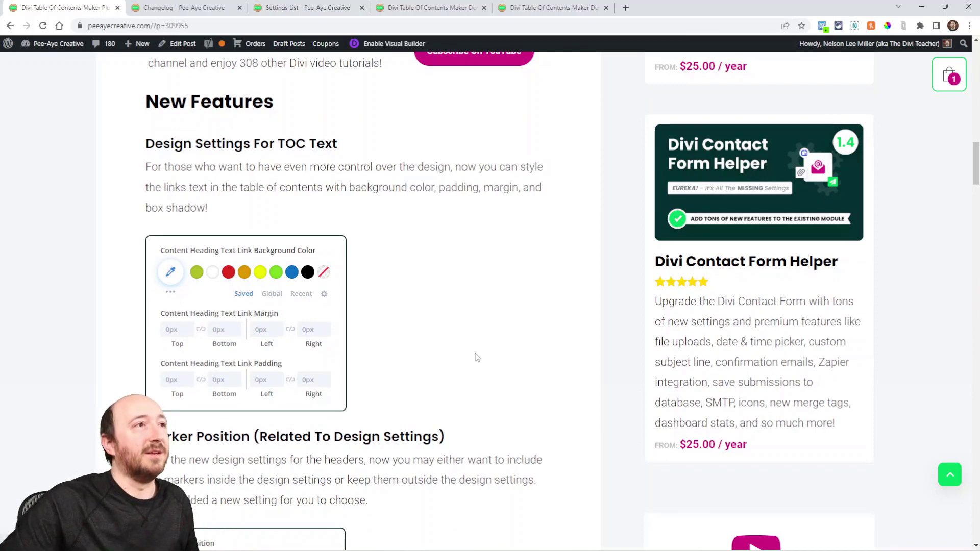
Switch to the builder demo page, then view the live demo page's table of contents
{"action": "left_click", "coordinate": [429, 8]}
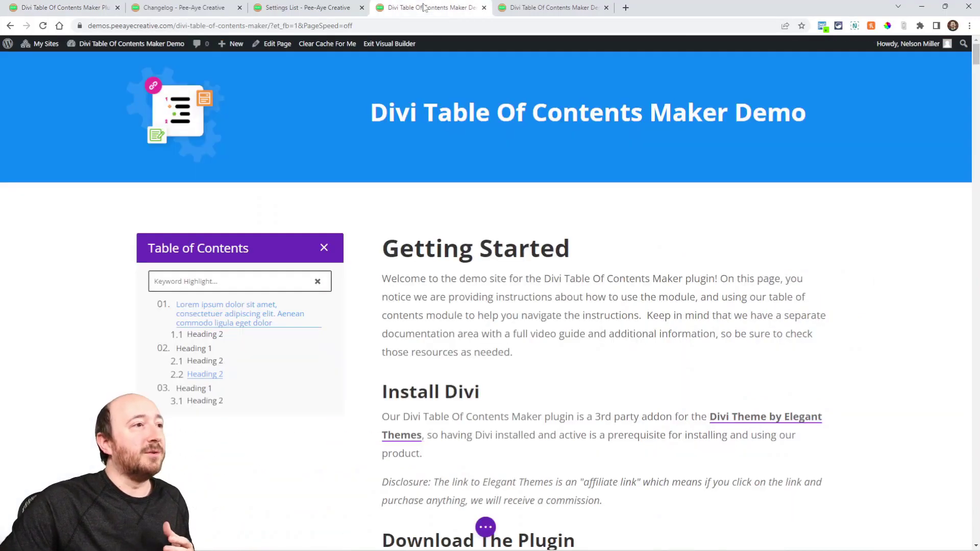
{"action": "left_click", "coordinate": [552, 8]}
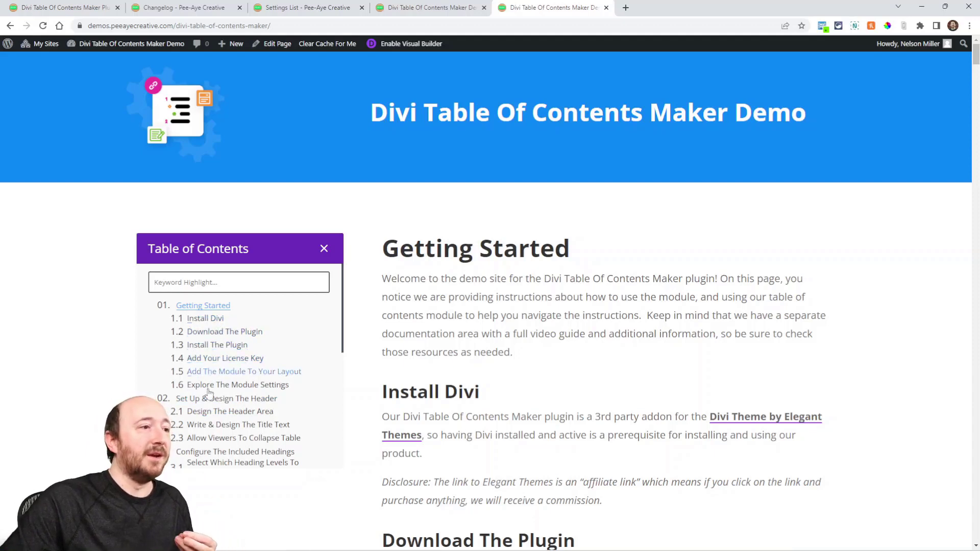
{"action": "mouse_move", "coordinate": [237, 385]}
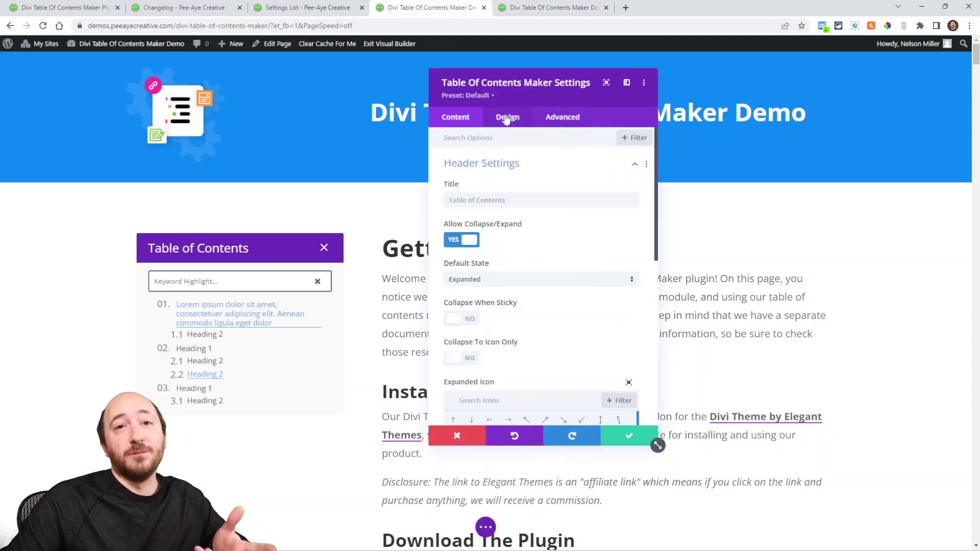
In Design > Content Heading Links, give the TOC links 5px margins and a blue background
{"action": "left_click", "coordinate": [507, 117]}
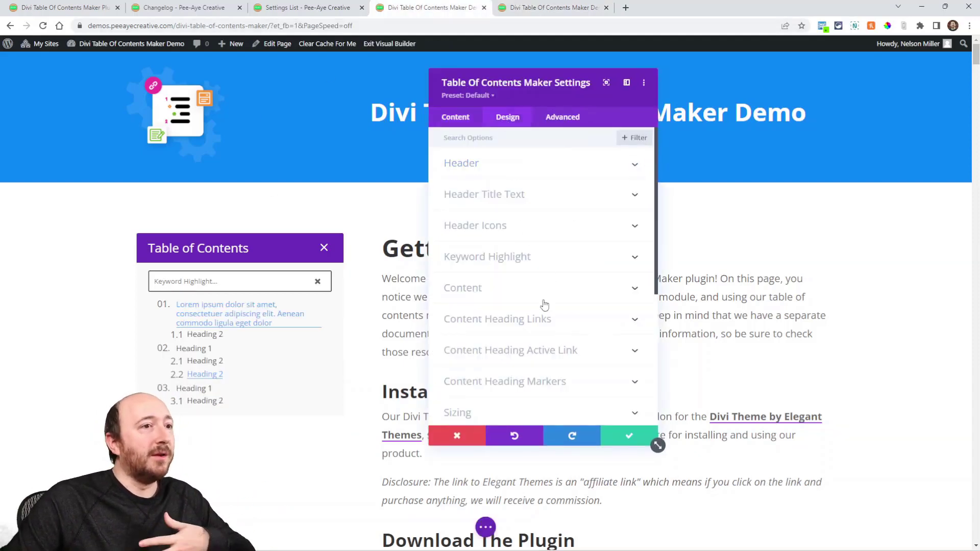
{"action": "scroll", "scroll_direction": "down", "scroll_amount": 3}
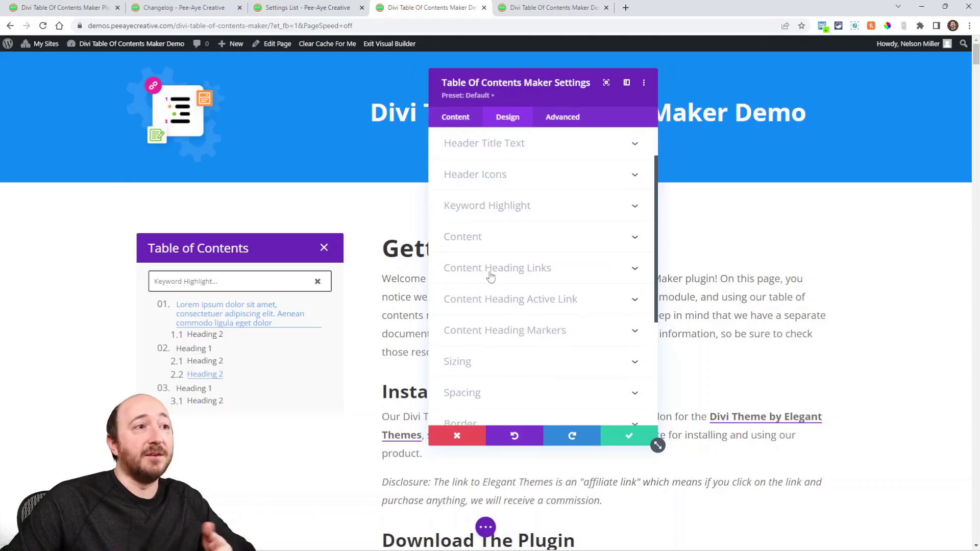
{"action": "mouse_move", "coordinate": [481, 278]}
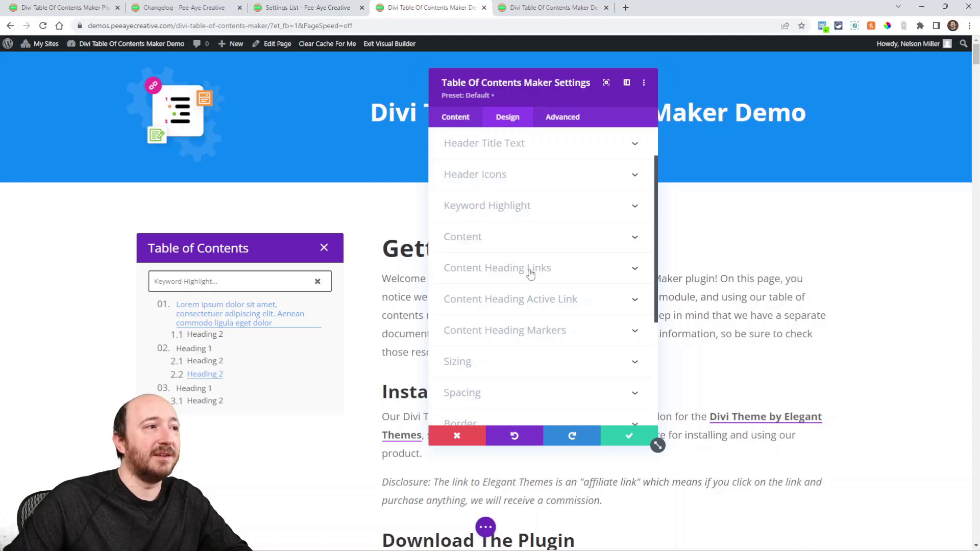
{"action": "left_click", "coordinate": [504, 268]}
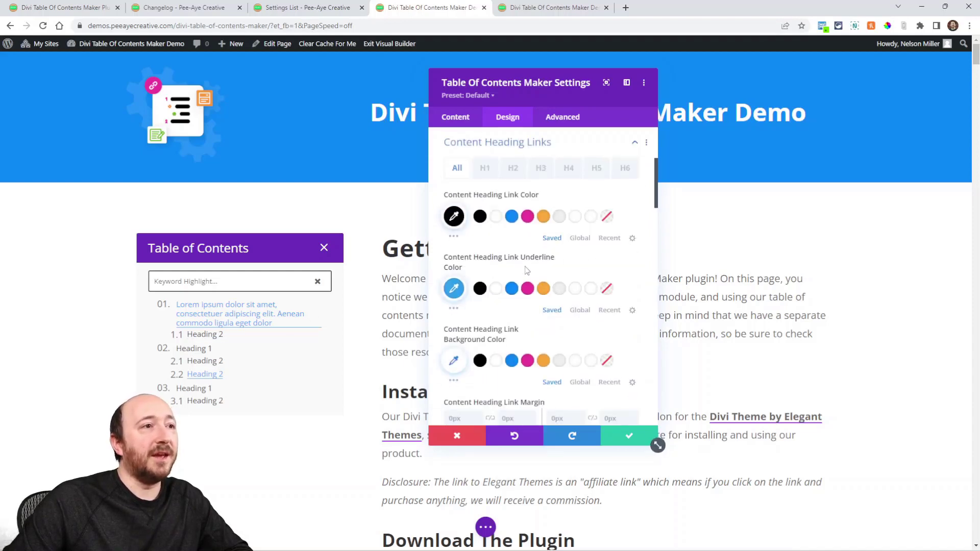
{"action": "scroll", "scroll_direction": "down", "scroll_amount": 3}
{"action": "type", "text": "5"}
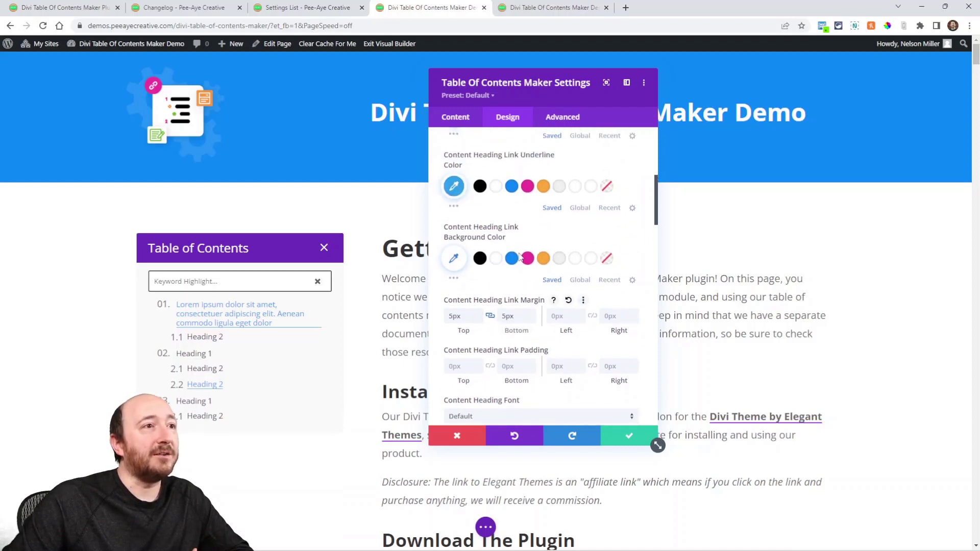
{"action": "left_click", "coordinate": [512, 258]}
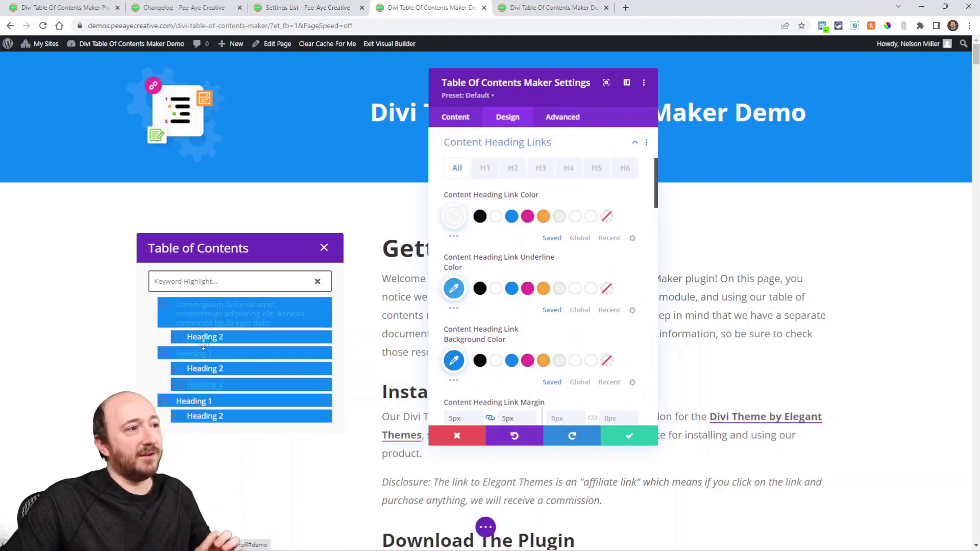
Give the TOC links 4px padding and 3px pink borders, then return to the update post
{"action": "scroll", "scroll_direction": "down", "scroll_amount": 3}
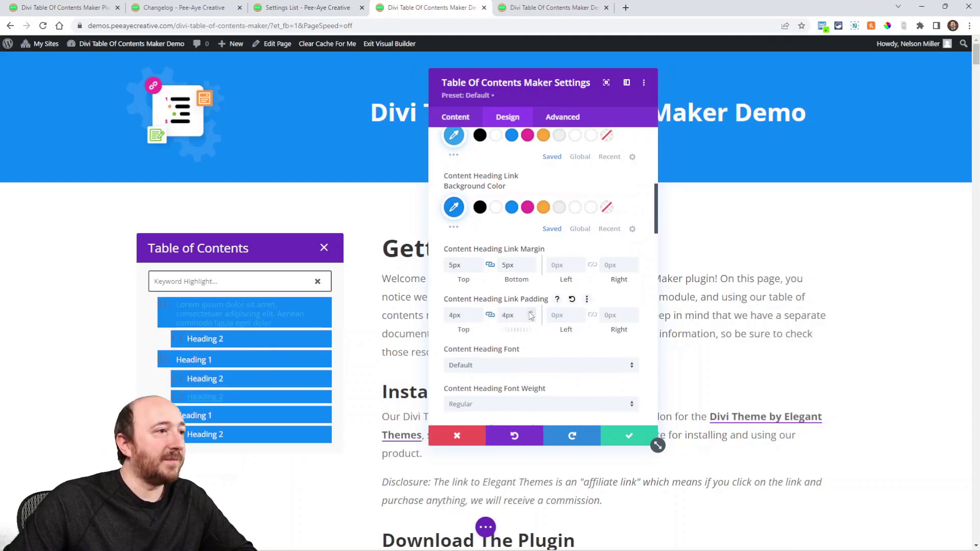
{"action": "scroll", "scroll_direction": "down", "scroll_amount": 3}
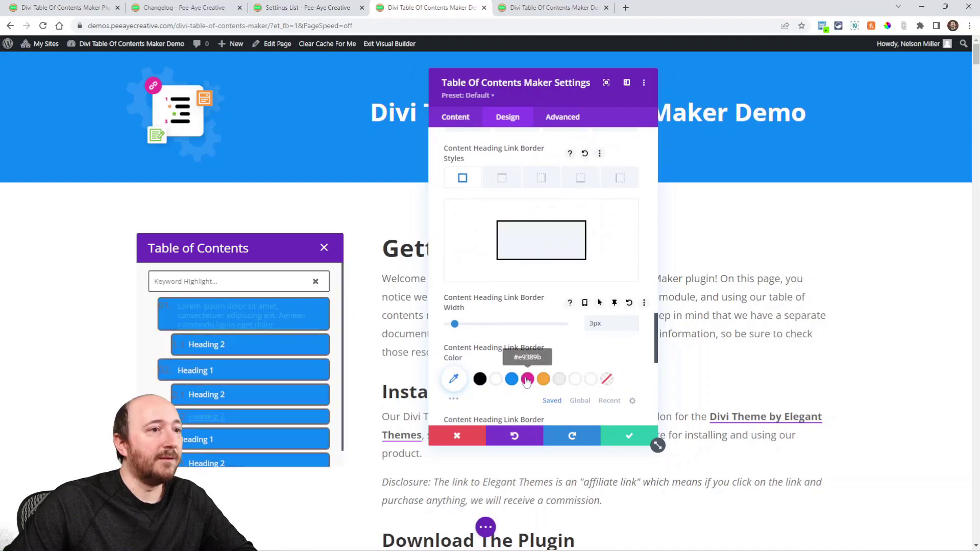
{"action": "left_click", "coordinate": [526, 379]}
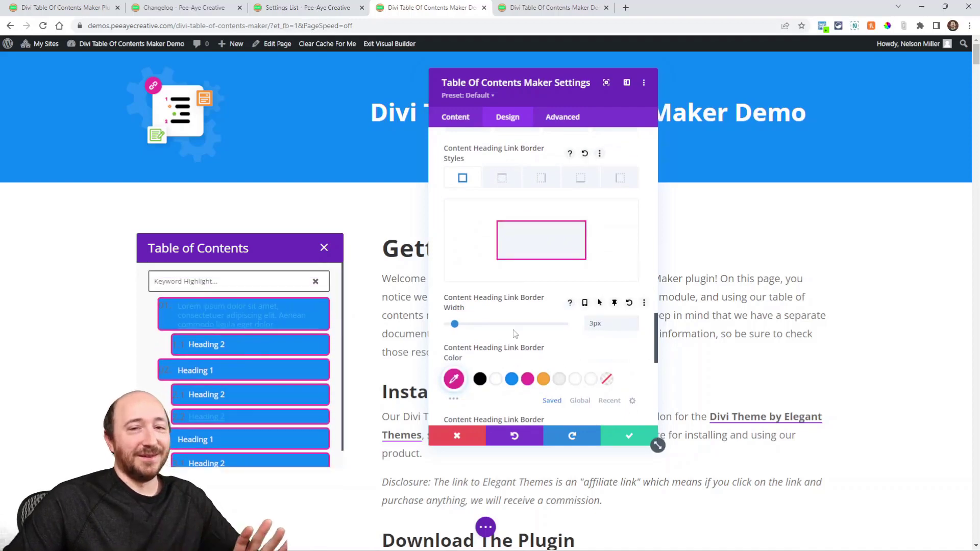
{"action": "scroll", "scroll_direction": "down", "scroll_amount": 3}
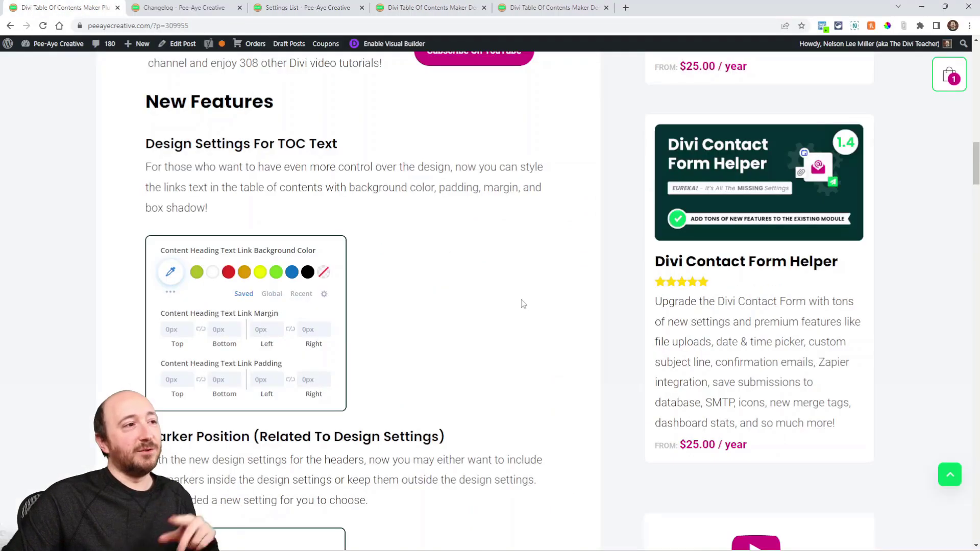
Read the post's Marker Position section and return to the builder demo page
{"action": "scroll", "scroll_direction": "down", "scroll_amount": 3}
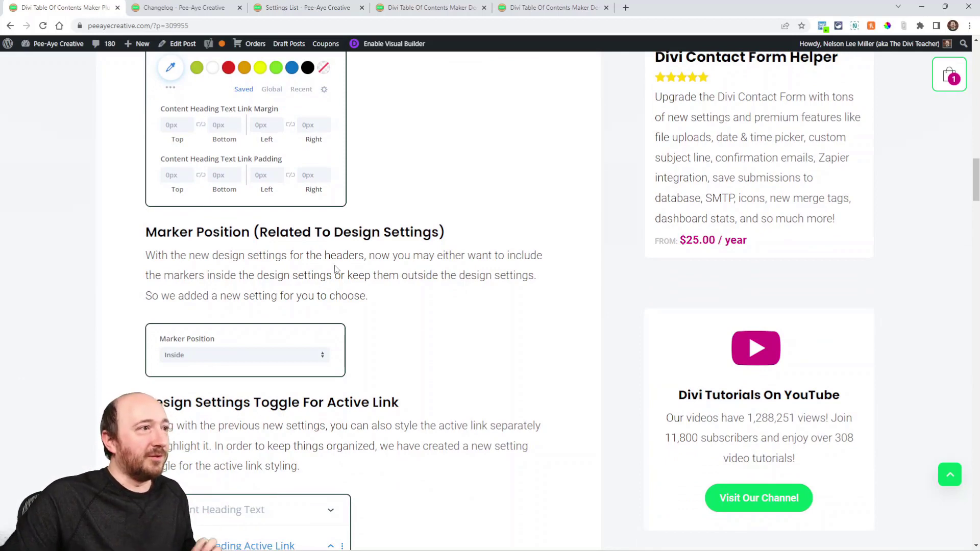
{"action": "double_click", "coordinate": [188, 232]}
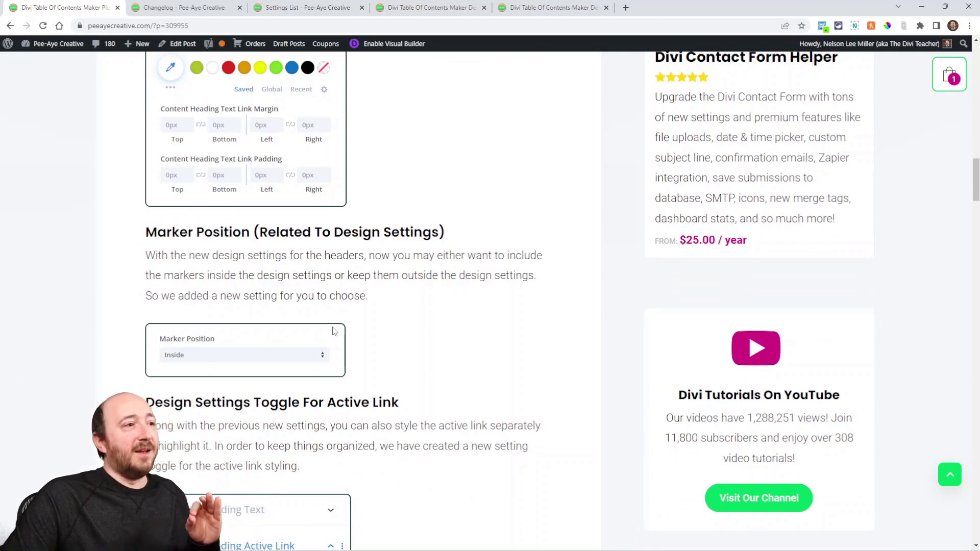
{"action": "left_click", "coordinate": [430, 8]}
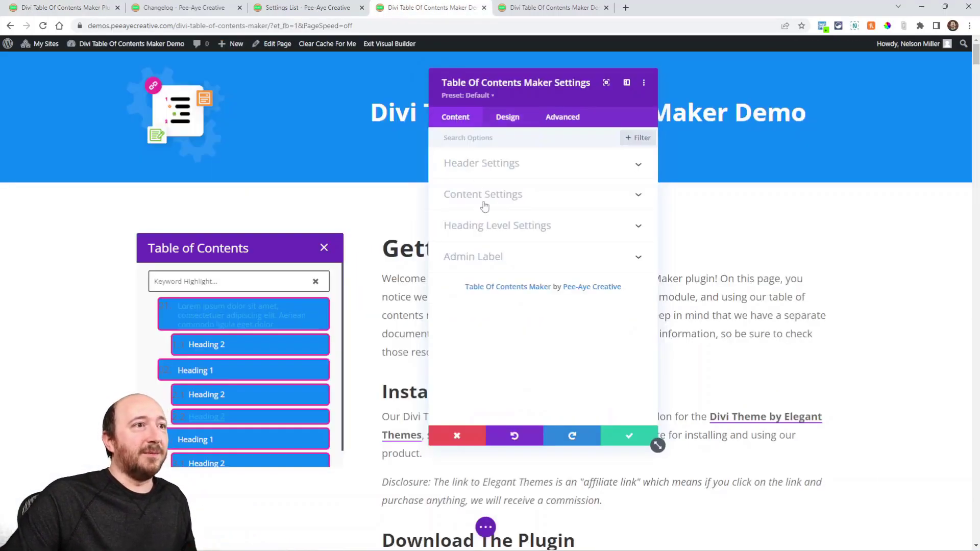
In Content Settings, set Marker Position to Outside so markers sit outside the link boxes
{"action": "left_click", "coordinate": [483, 194]}
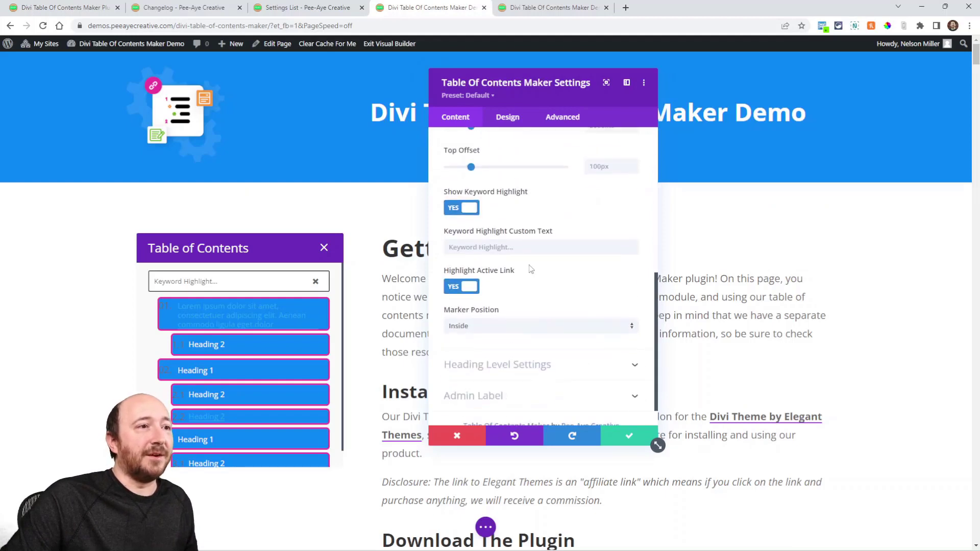
{"action": "mouse_move", "coordinate": [477, 330]}
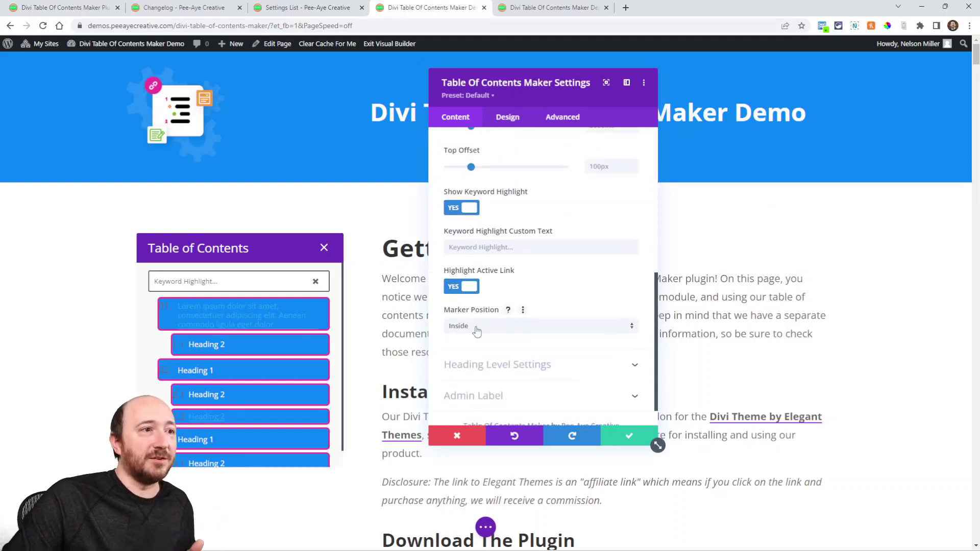
{"action": "mouse_move", "coordinate": [508, 310]}
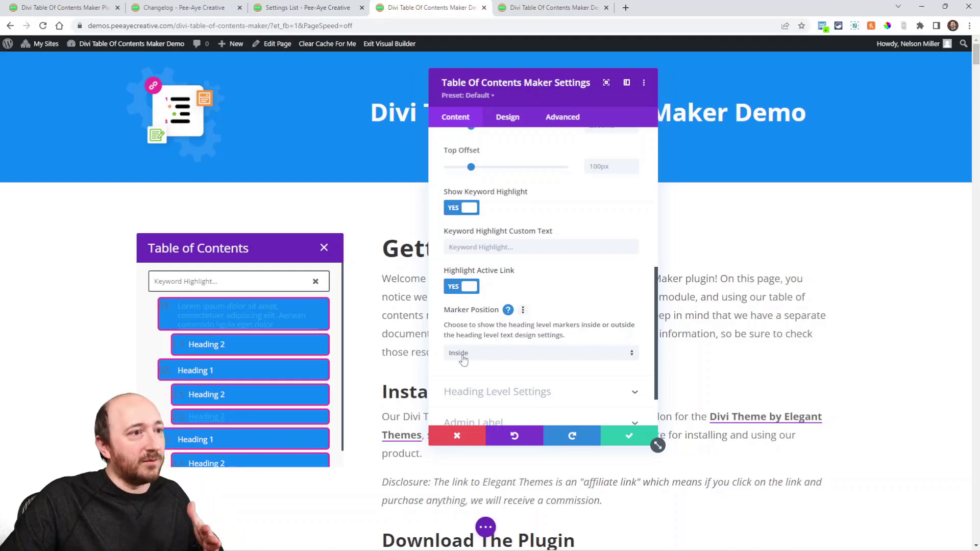
{"action": "left_click", "coordinate": [541, 352]}
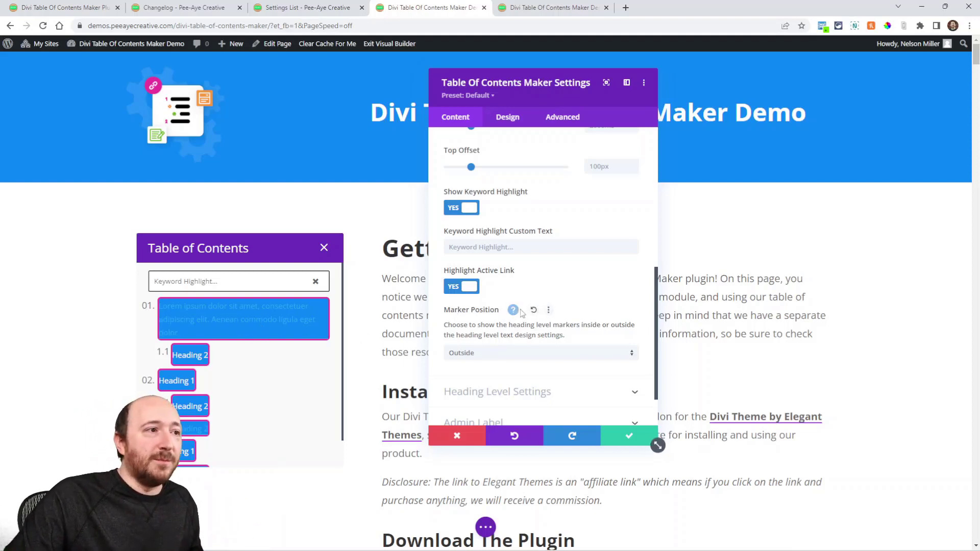
{"action": "left_click", "coordinate": [541, 352]}
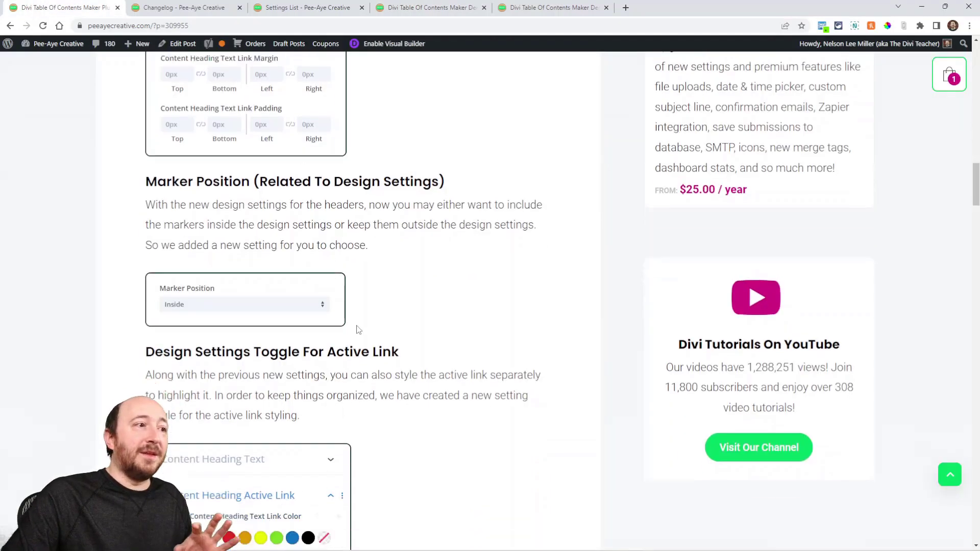
{"action": "scroll", "scroll_direction": "down", "scroll_amount": 3}
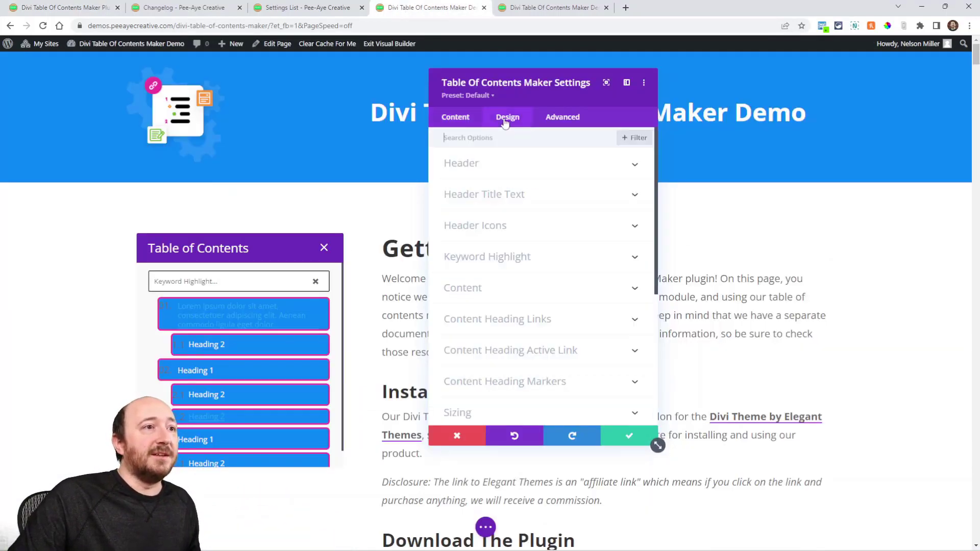
In Content Heading Active Link, give the active link an orange background and pink text
{"action": "scroll", "scroll_direction": "down", "scroll_amount": 3}
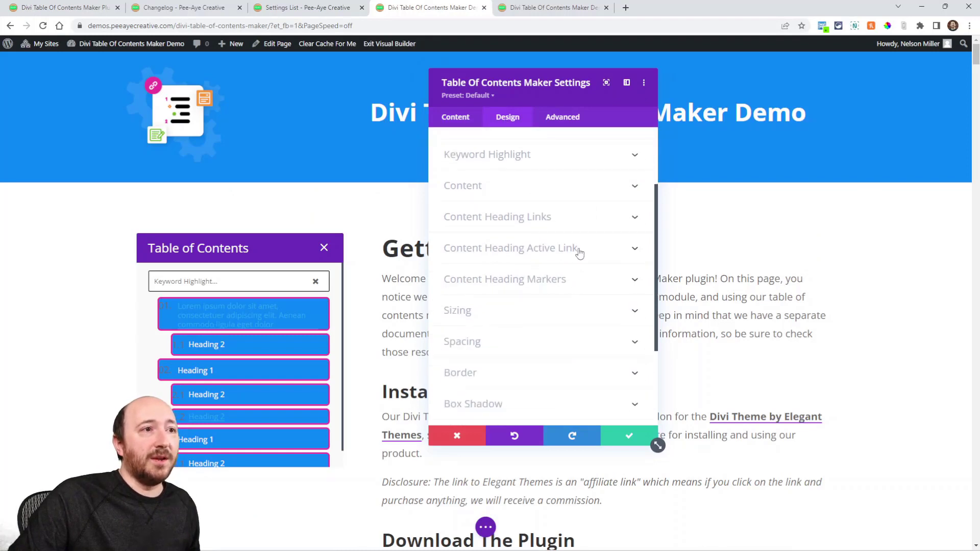
{"action": "mouse_move", "coordinate": [576, 257]}
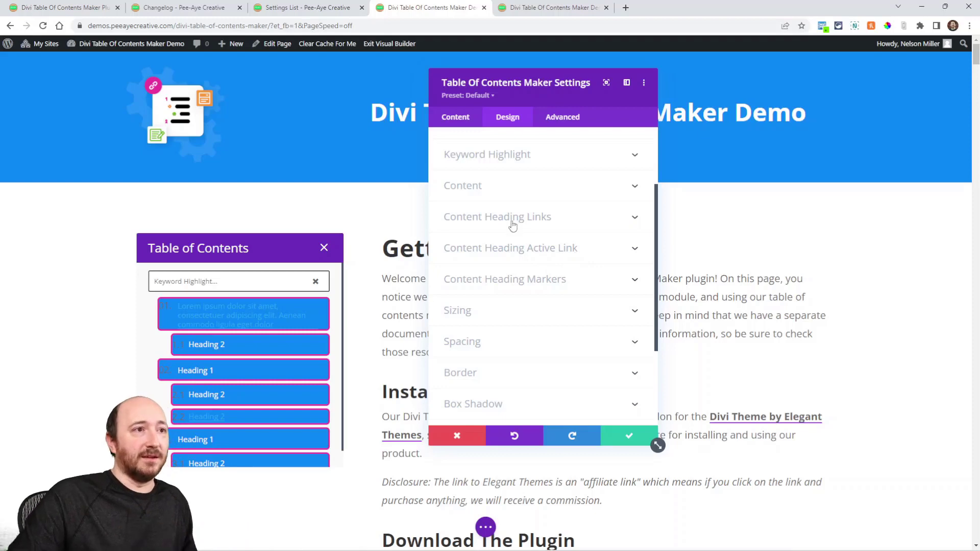
{"action": "left_click", "coordinate": [512, 216]}
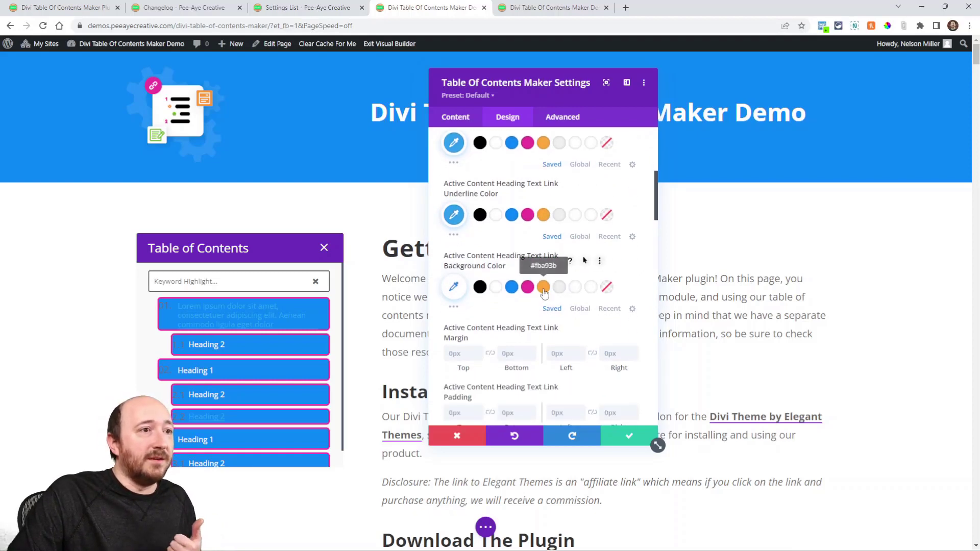
{"action": "left_click", "coordinate": [543, 287]}
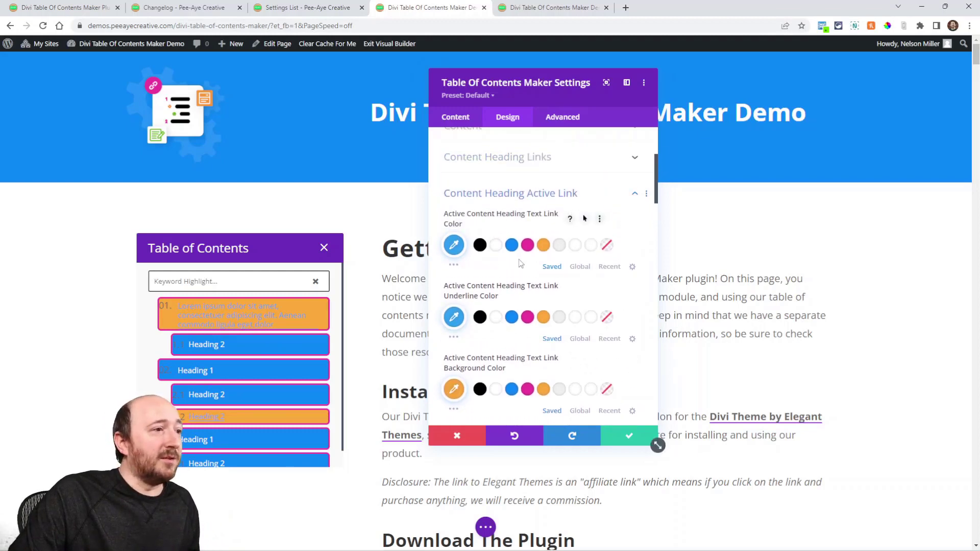
{"action": "left_click", "coordinate": [526, 245]}
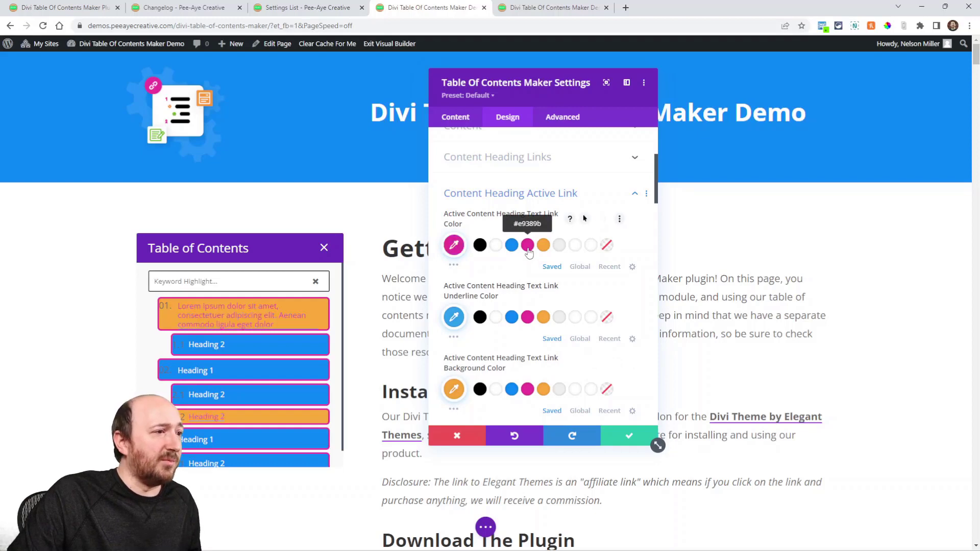
{"action": "scroll", "scroll_direction": "down", "scroll_amount": 3}
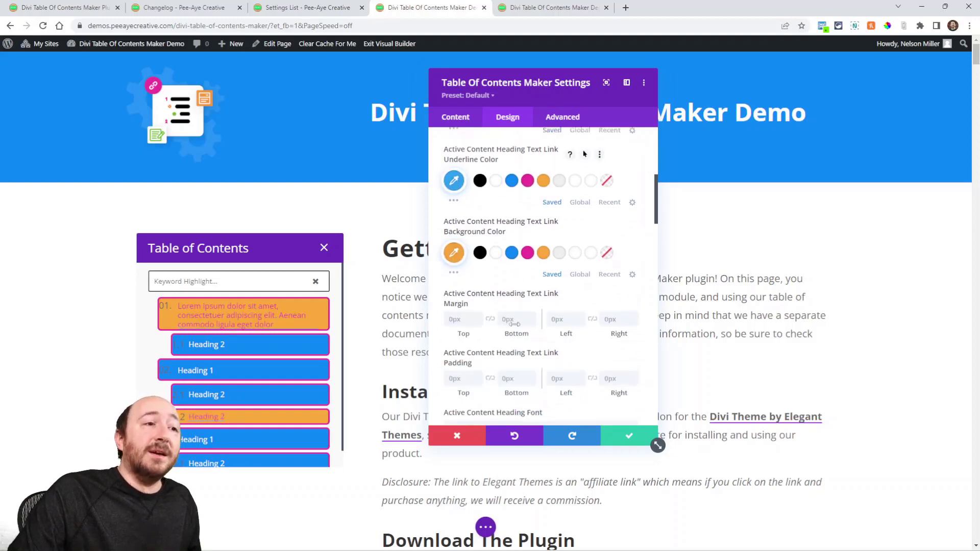
{"action": "scroll", "scroll_direction": "down", "scroll_amount": 3}
{"action": "type", "text": "11"}
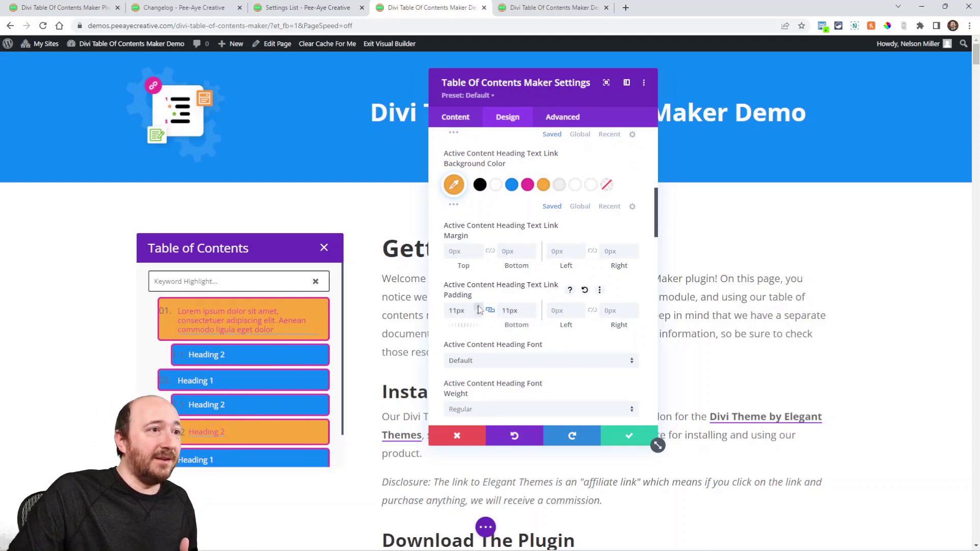
Give the active link 20px padding, italic text and a thicker pink border
{"action": "type", "text": "20px"}
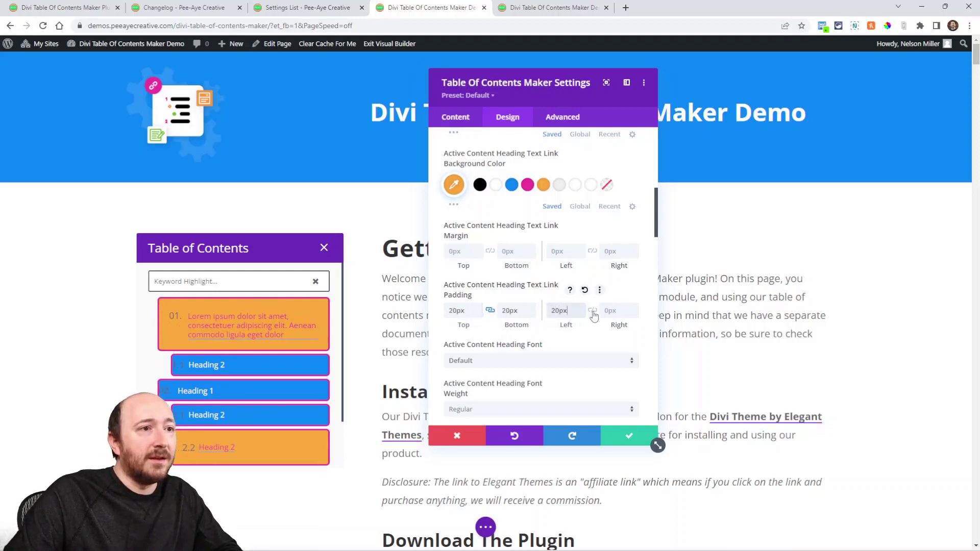
{"action": "scroll", "scroll_direction": "down", "scroll_amount": 3}
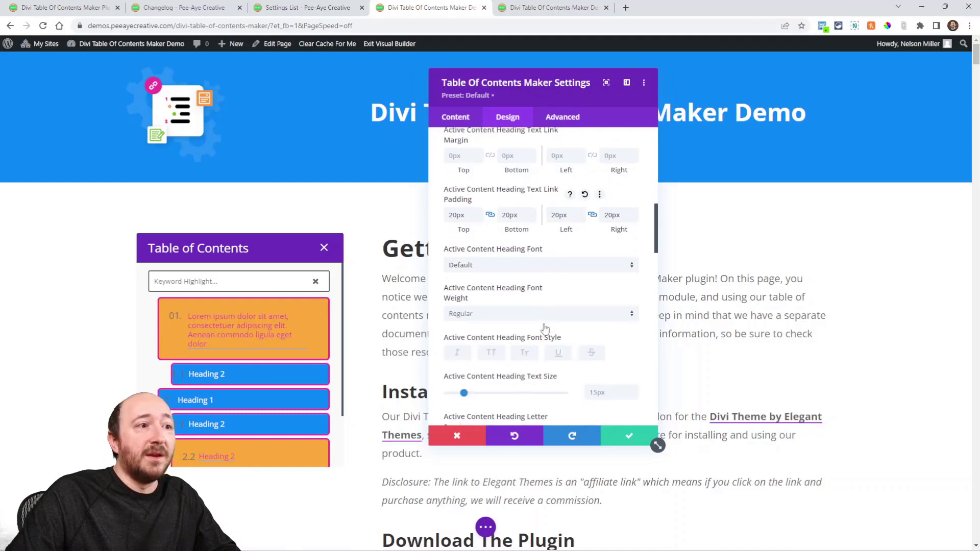
{"action": "scroll", "scroll_direction": "down", "scroll_amount": 3}
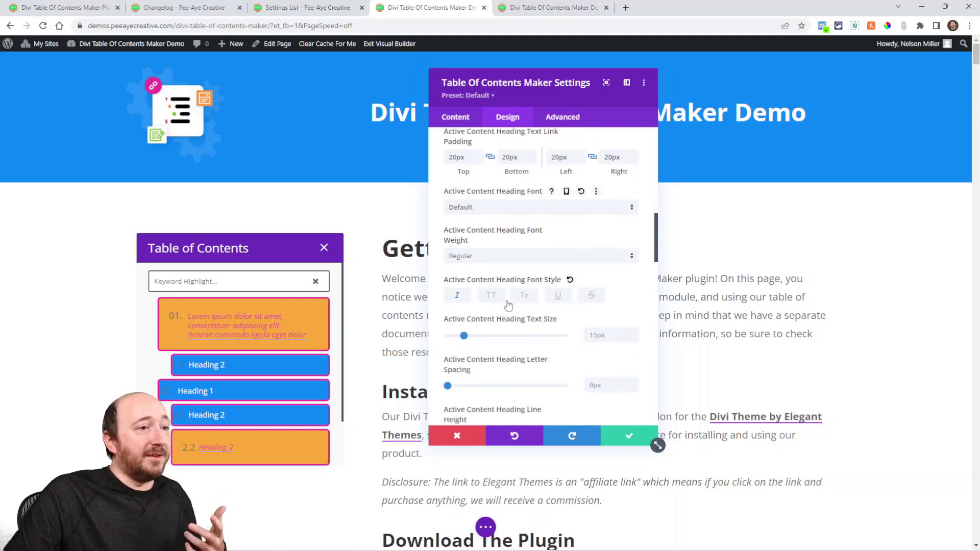
{"action": "scroll", "scroll_direction": "down", "scroll_amount": 3}
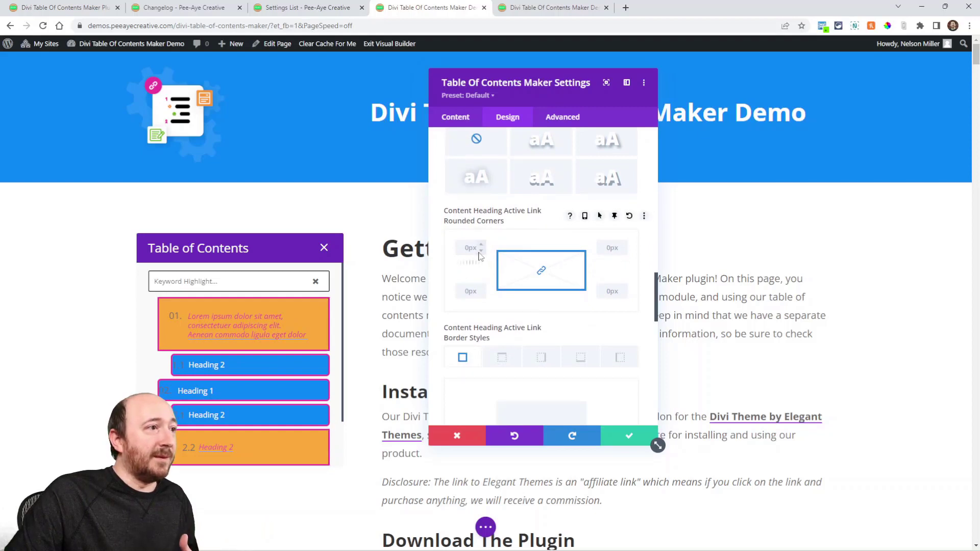
{"action": "scroll", "scroll_direction": "down", "scroll_amount": 3}
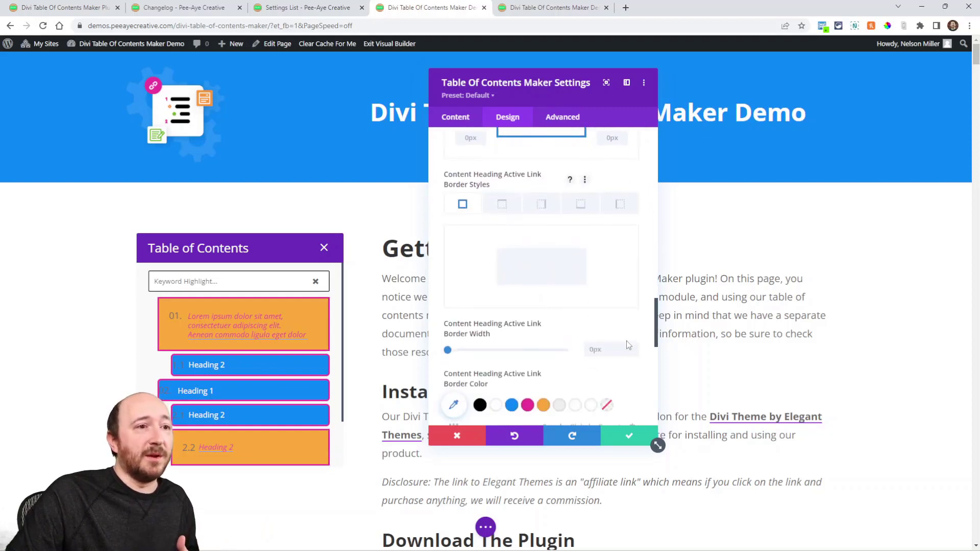
{"action": "left_click_drag", "start_coordinate": [448, 350], "coordinate": [463, 350]}
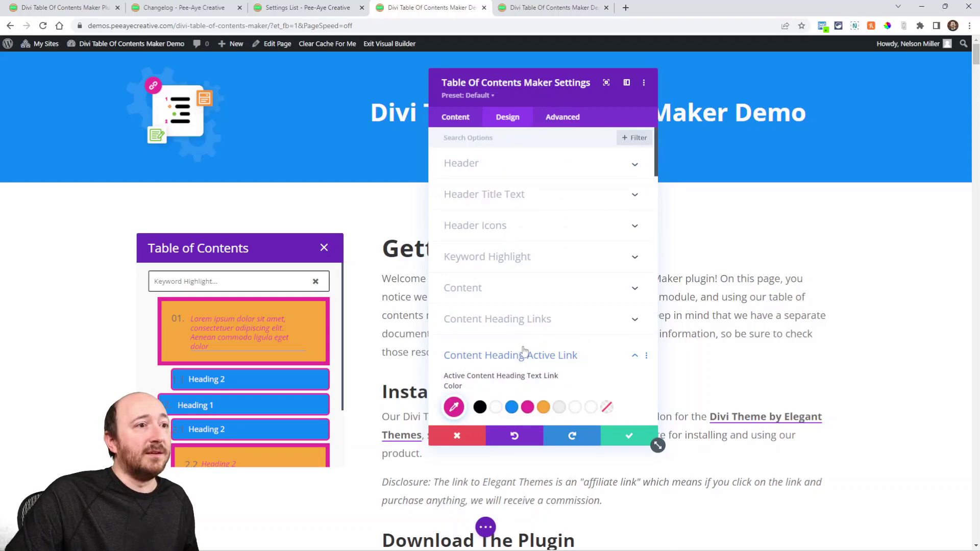
{"action": "left_click", "coordinate": [511, 356]}
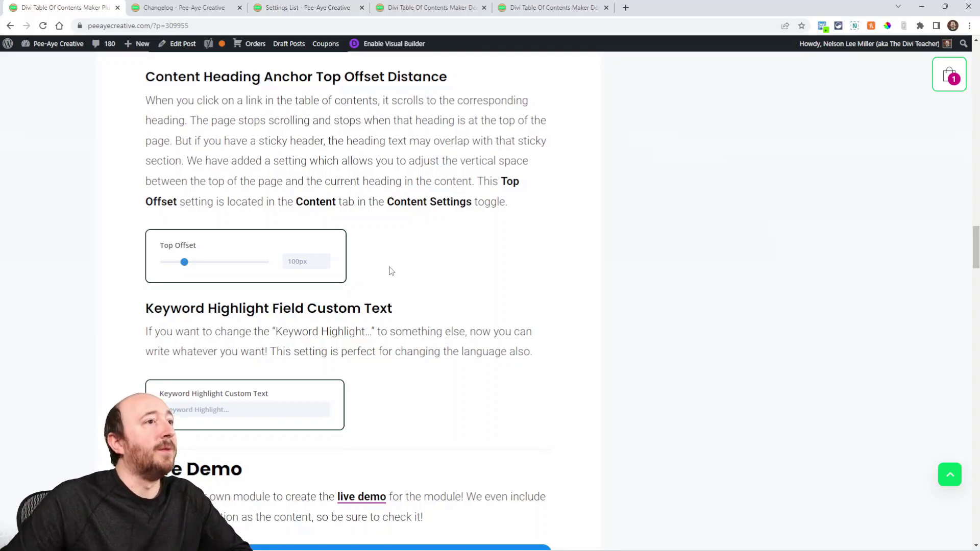
{"action": "mouse_move", "coordinate": [184, 261]}
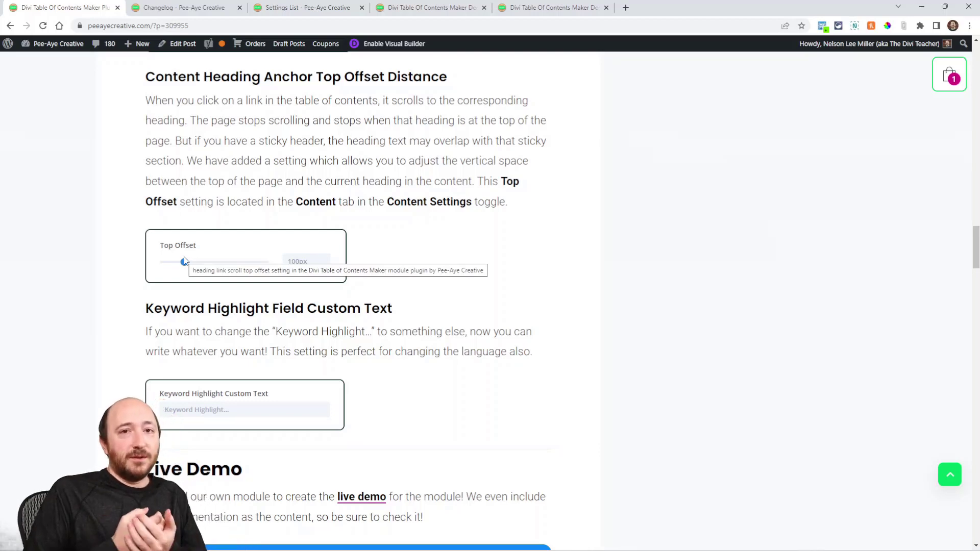
On the live demo, jump to Add The Module To Your Layout and select its heading
{"action": "left_click", "coordinate": [553, 8]}
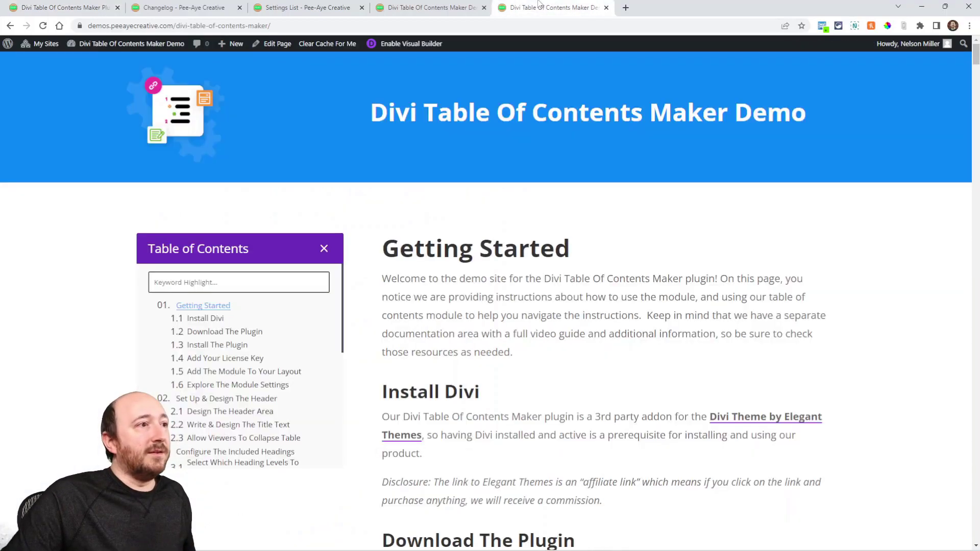
{"action": "scroll", "scroll_direction": "down", "scroll_amount": 3}
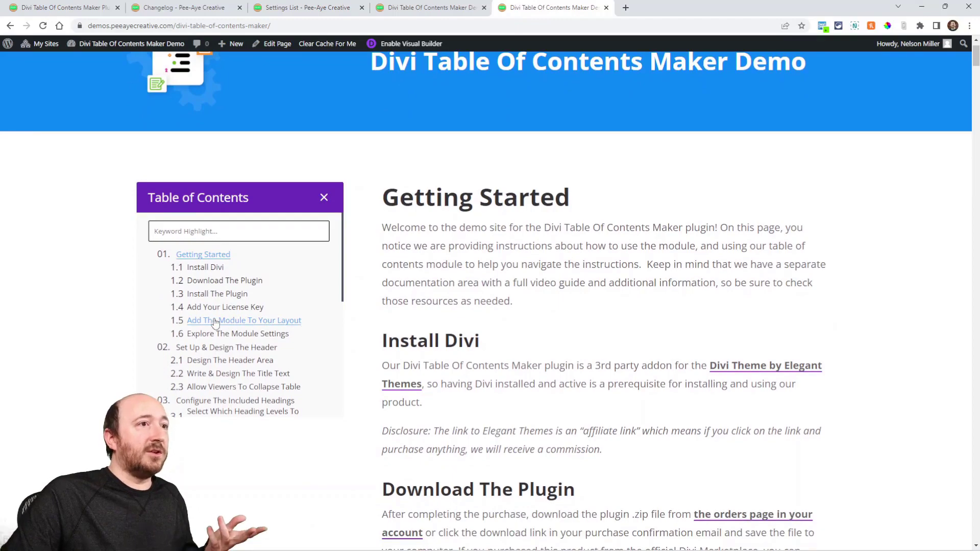
{"action": "left_click", "coordinate": [243, 319]}
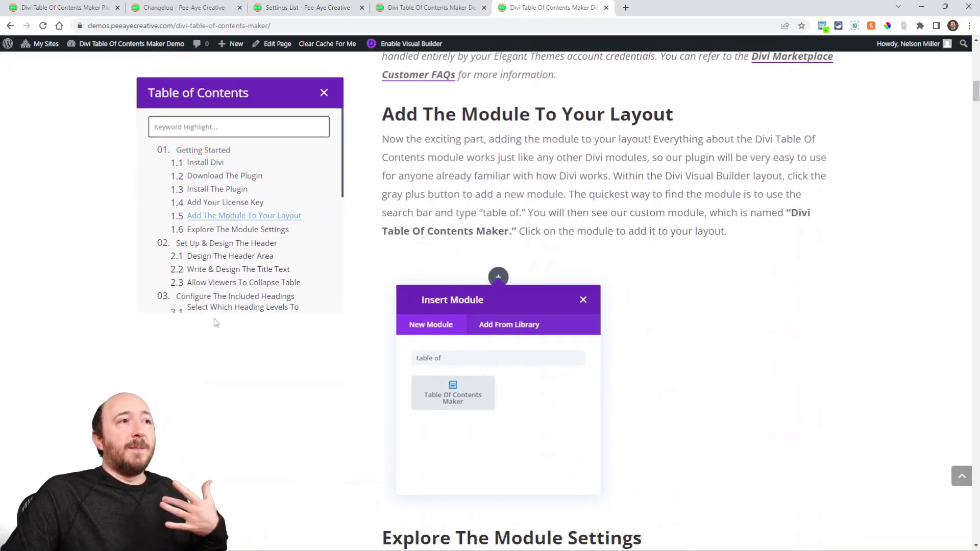
{"action": "double_click", "coordinate": [400, 114]}
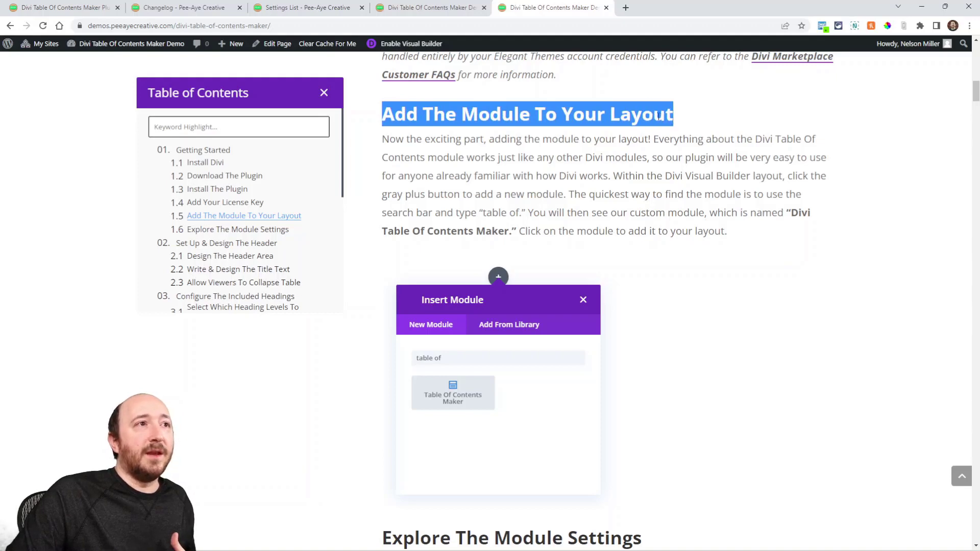
{"action": "mouse_move", "coordinate": [567, 48]}
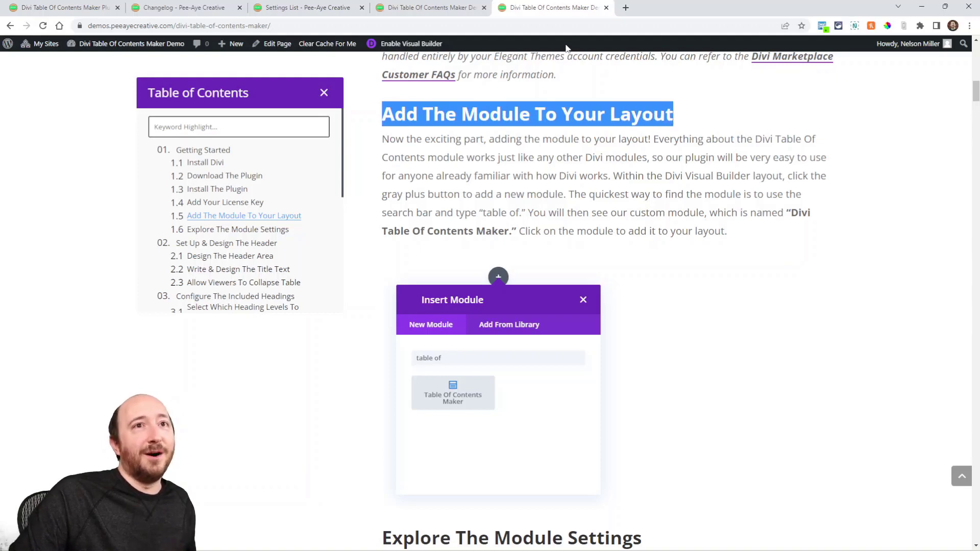
{"action": "mouse_move", "coordinate": [519, 49]}
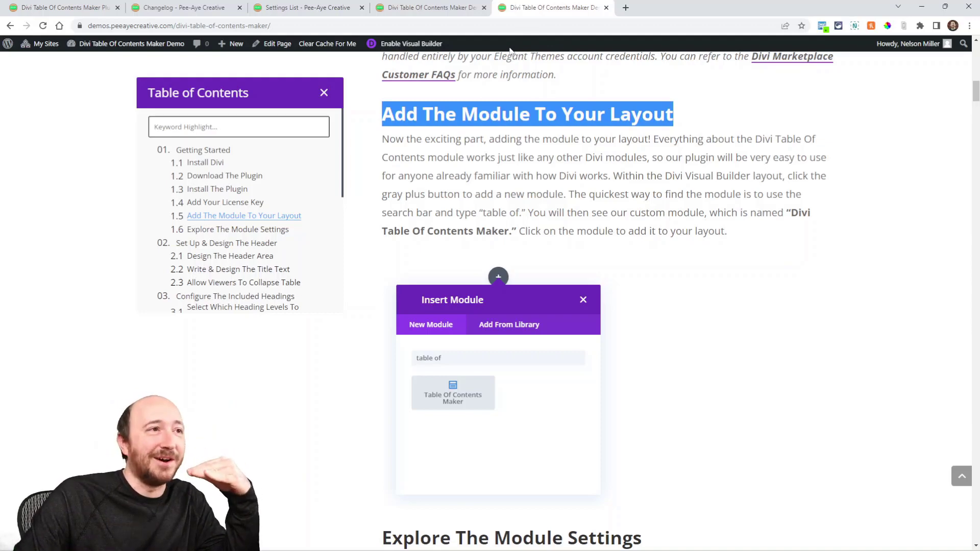
{"action": "mouse_move", "coordinate": [471, 49]}
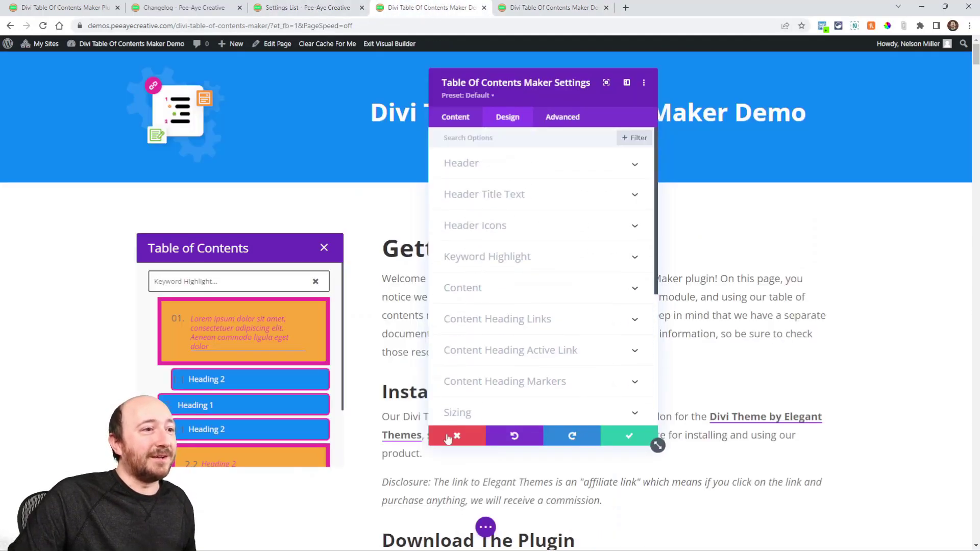
Discard the unsaved styling, then raise the module's Top Offset to 280px
{"action": "left_click", "coordinate": [629, 435]}
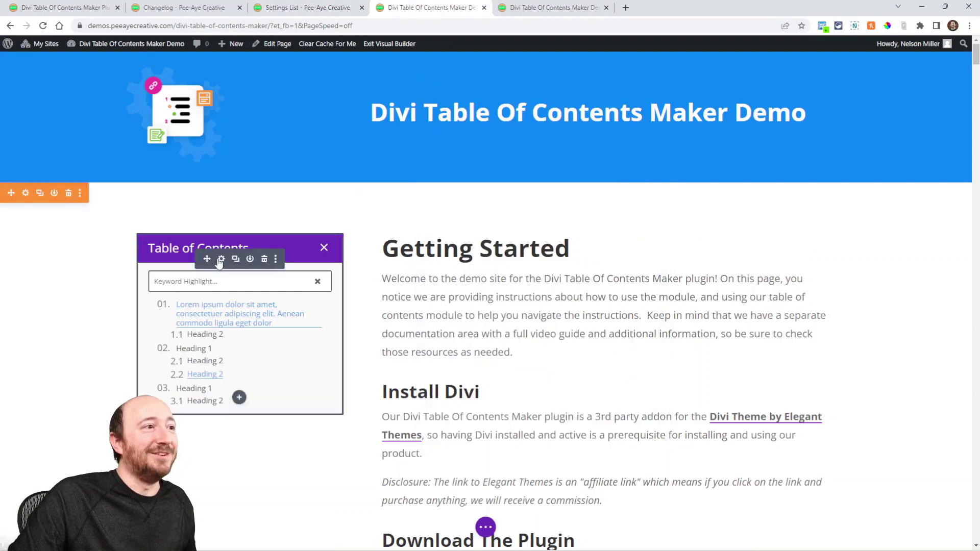
{"action": "mouse_move", "coordinate": [220, 259]}
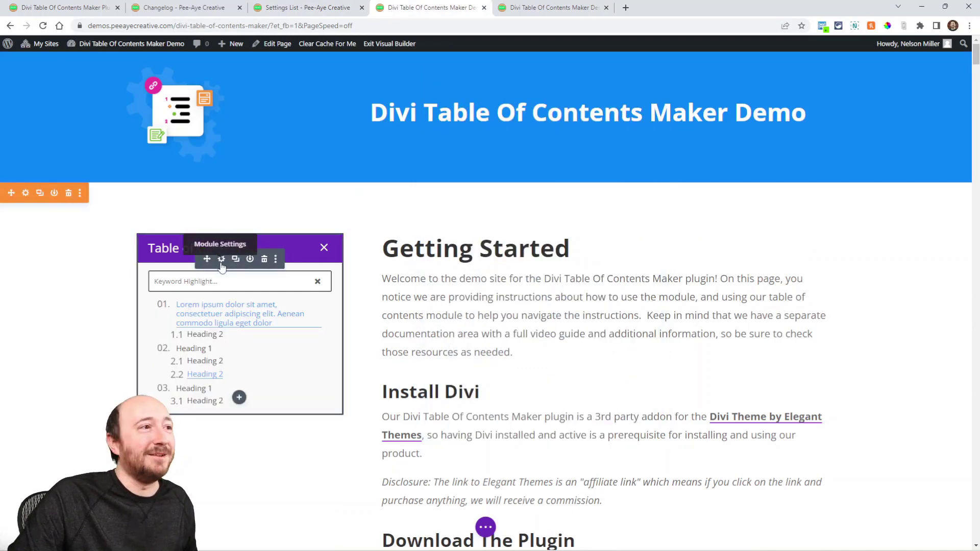
{"action": "left_click", "coordinate": [221, 260]}
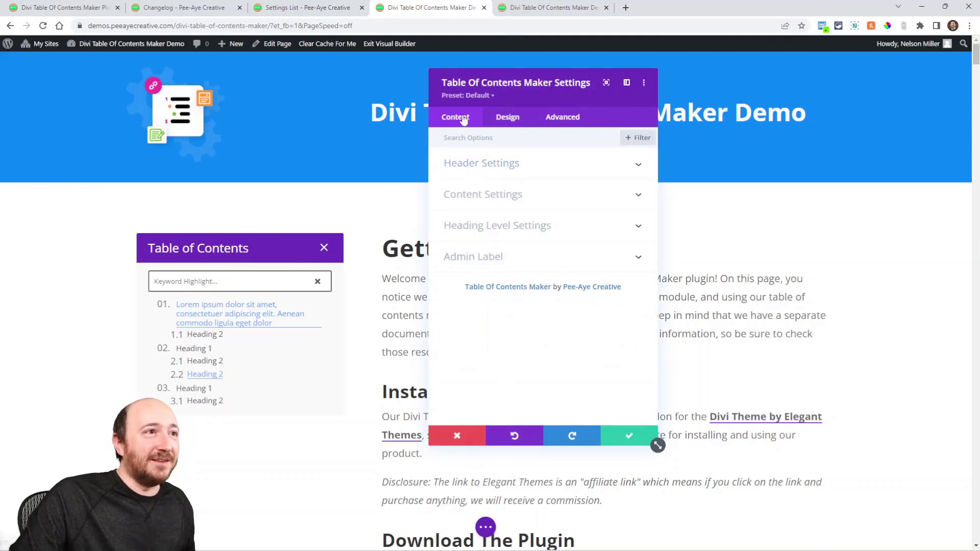
{"action": "mouse_move", "coordinate": [537, 202]}
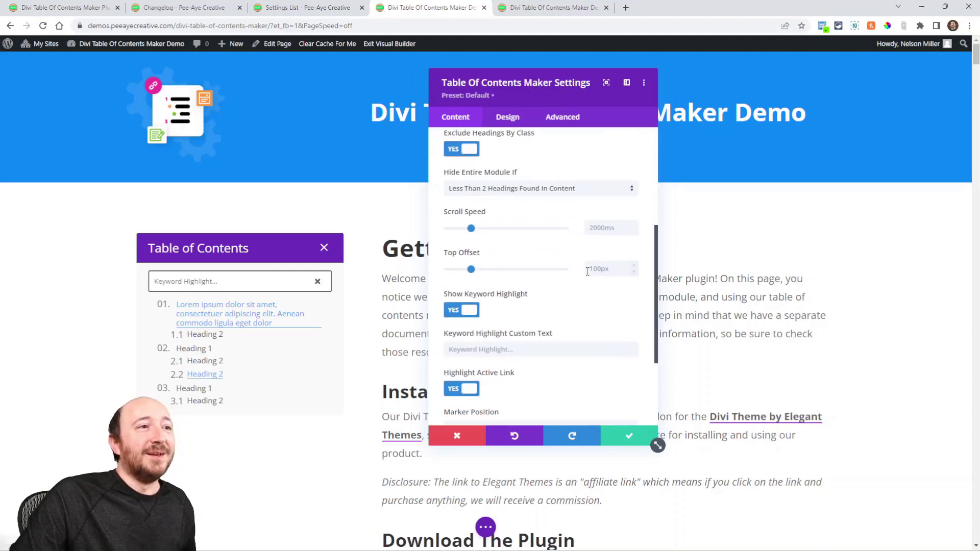
{"action": "scroll", "scroll_direction": "down", "scroll_amount": 3}
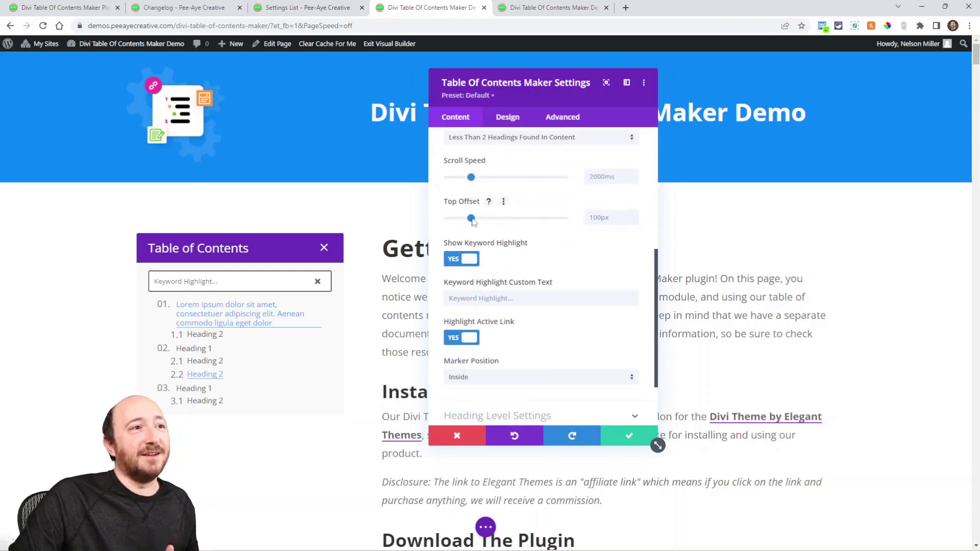
{"action": "left_click_drag", "start_coordinate": [470, 218], "coordinate": [514, 217]}
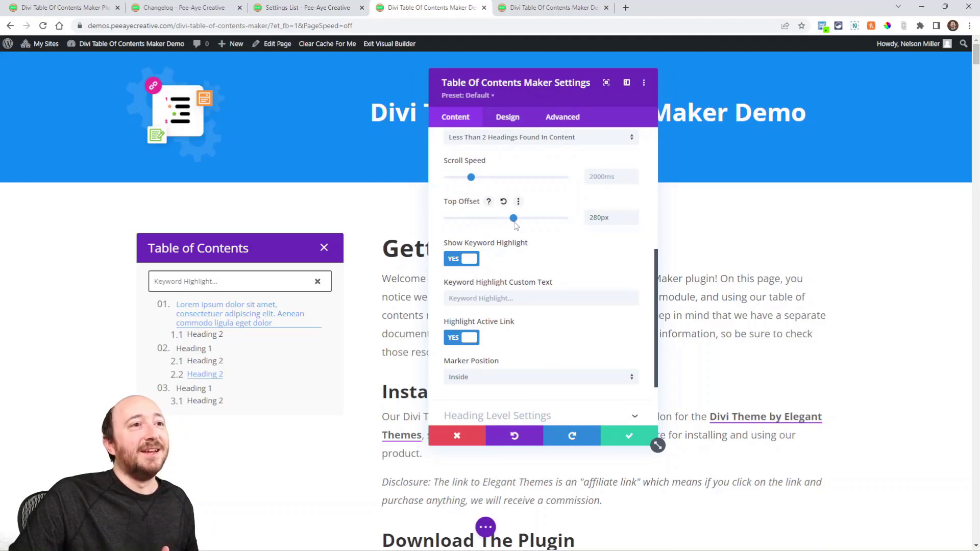
{"action": "left_click", "coordinate": [552, 9]}
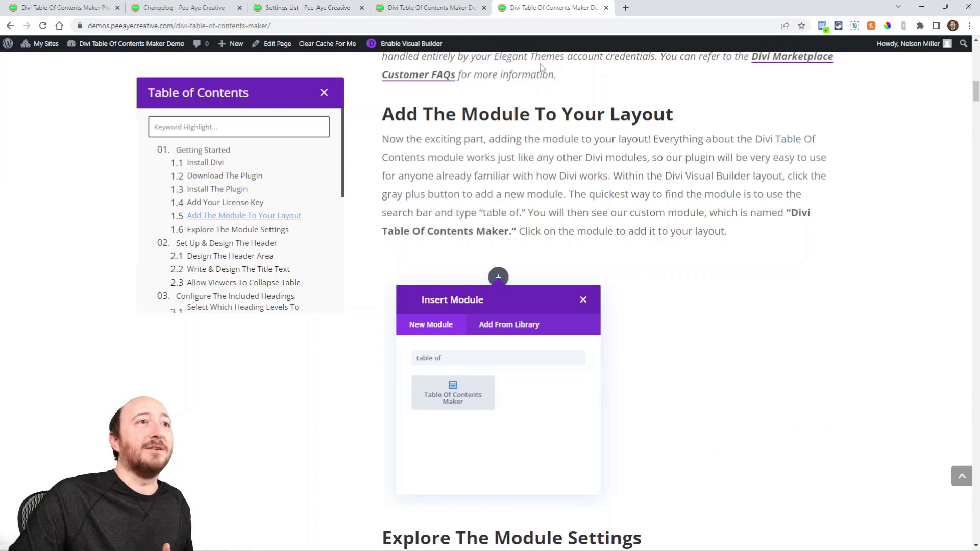
{"action": "scroll", "scroll_direction": "down", "scroll_amount": 3}
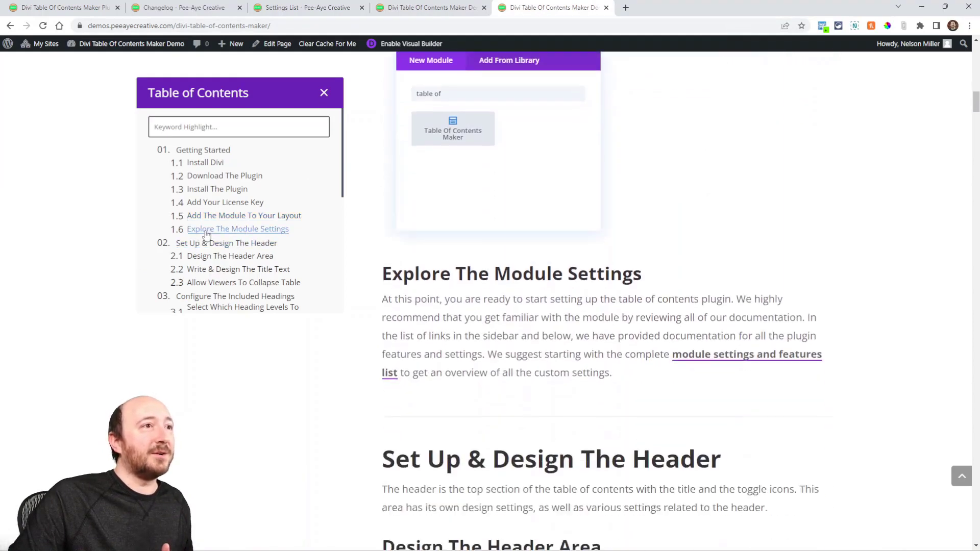
{"action": "scroll", "scroll_direction": "down", "scroll_amount": 3}
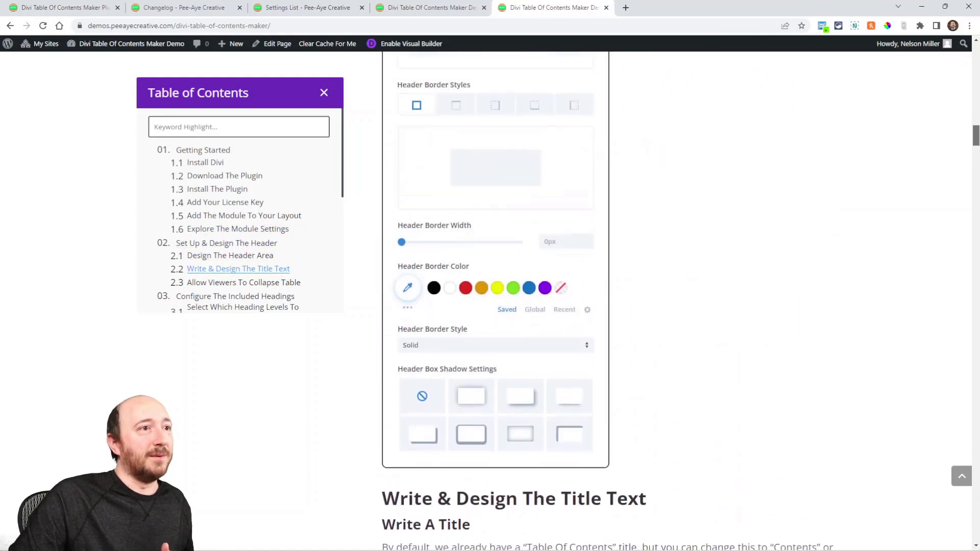
{"action": "scroll", "scroll_direction": "down", "scroll_amount": 3}
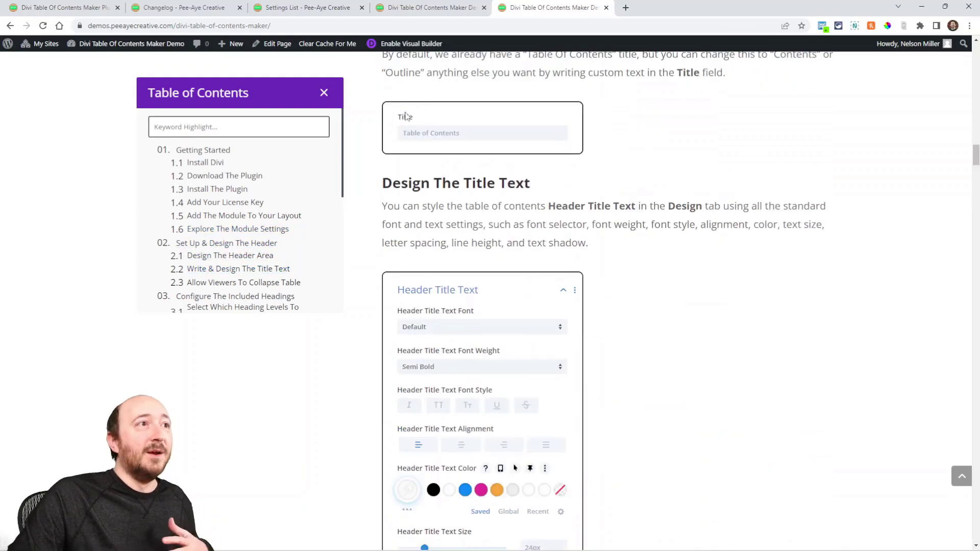
{"action": "scroll", "scroll_direction": "down", "scroll_amount": 3}
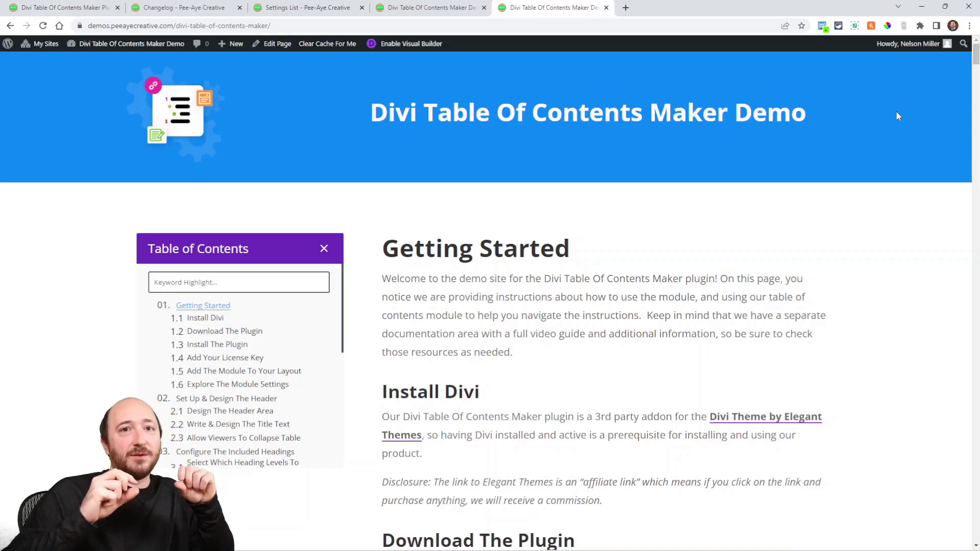
{"action": "scroll", "scroll_direction": "down", "scroll_amount": 3}
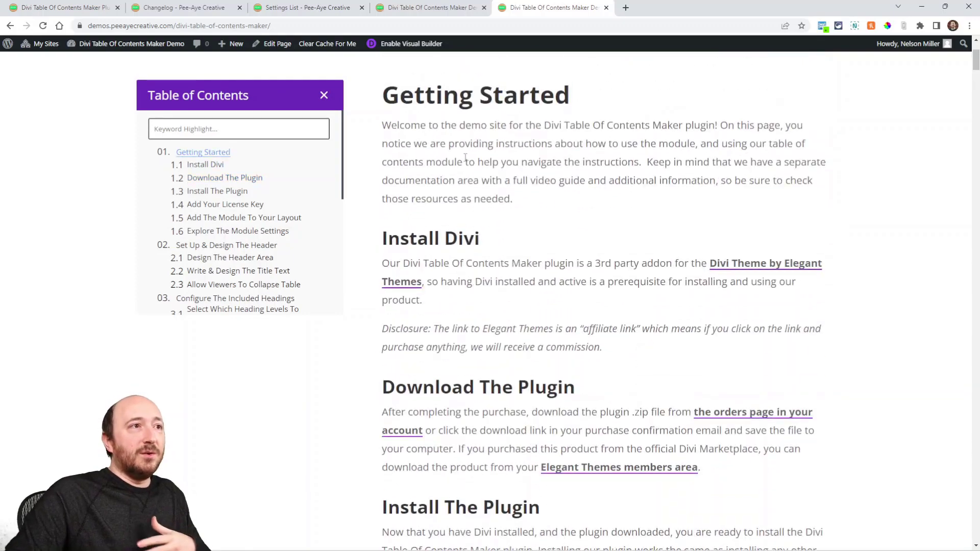
{"action": "scroll", "scroll_direction": "down", "scroll_amount": 3}
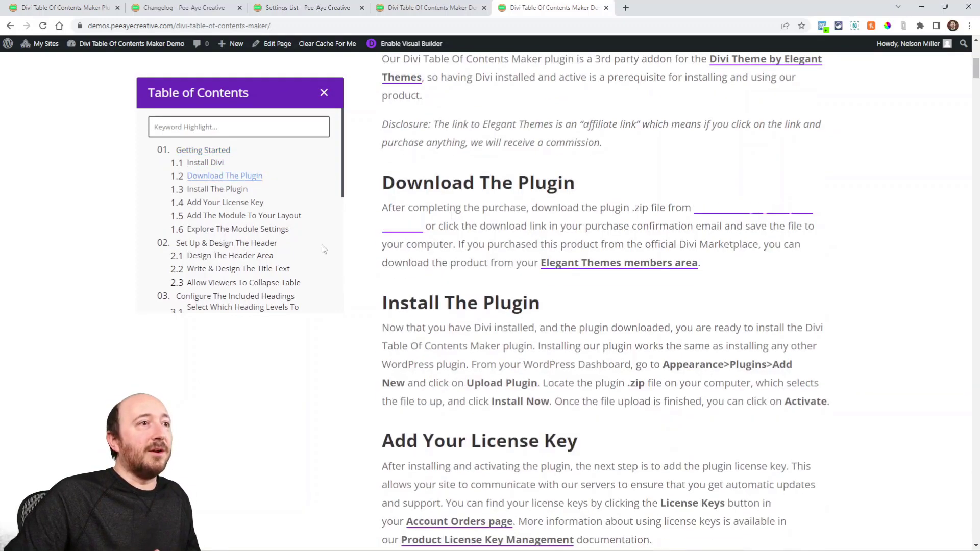
{"action": "left_click", "coordinate": [243, 216]}
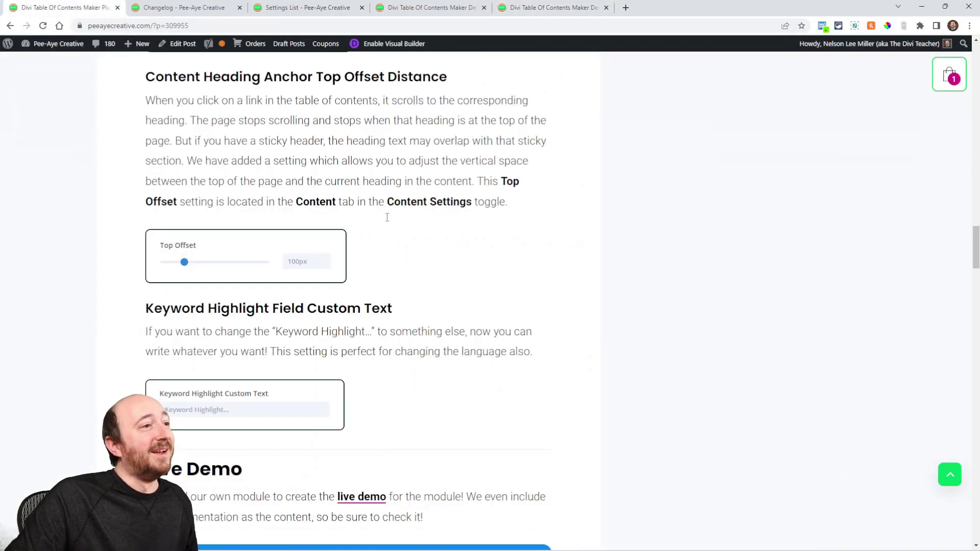
{"action": "scroll", "scroll_direction": "down", "scroll_amount": 3}
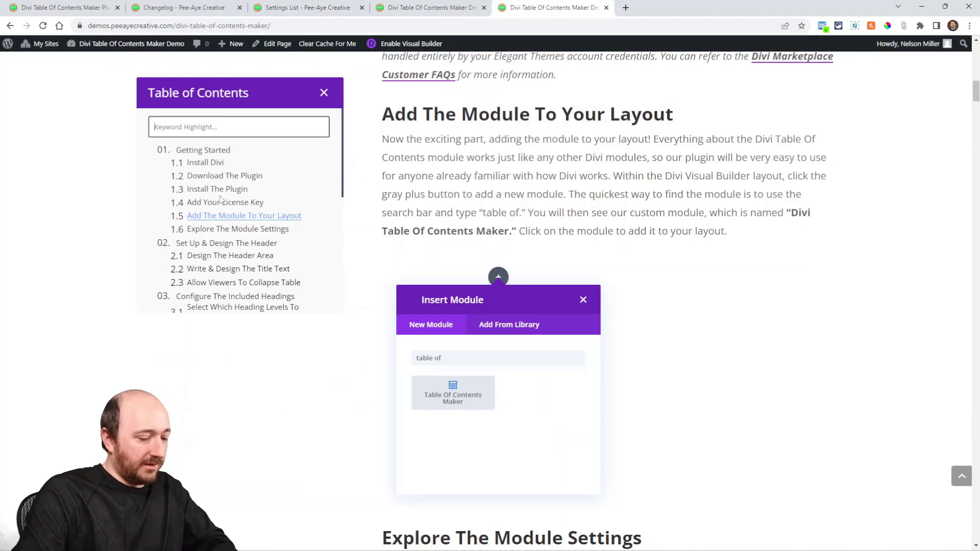
Try 'Module' in the Keyword Highlight field, clear it, and return to the Visual Builder tab
{"action": "type", "text": "Module"}
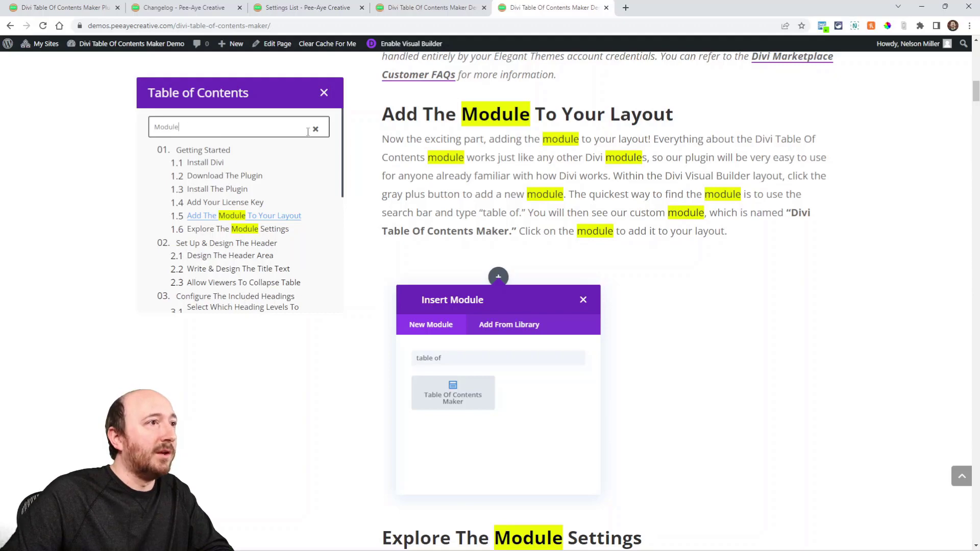
{"action": "left_click", "coordinate": [315, 127]}
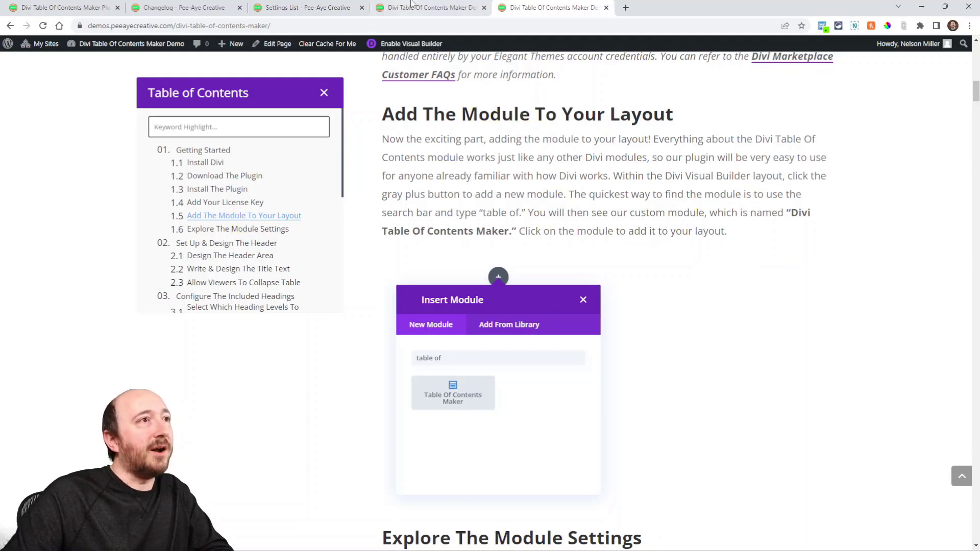
{"action": "left_click", "coordinate": [453, 392]}
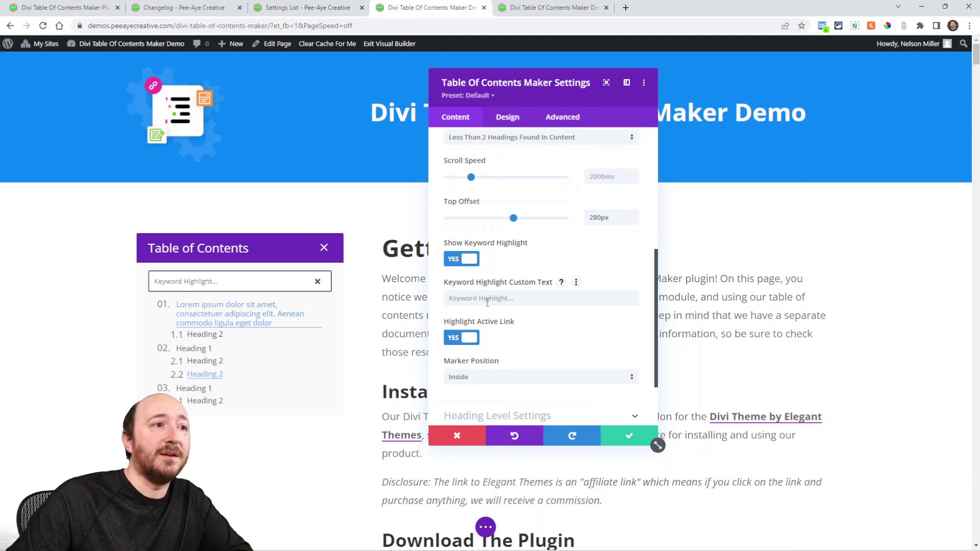
Look over the module's Design tab toggles, then switch to the Changelog browser tab
{"action": "type", "text": "Typ"}
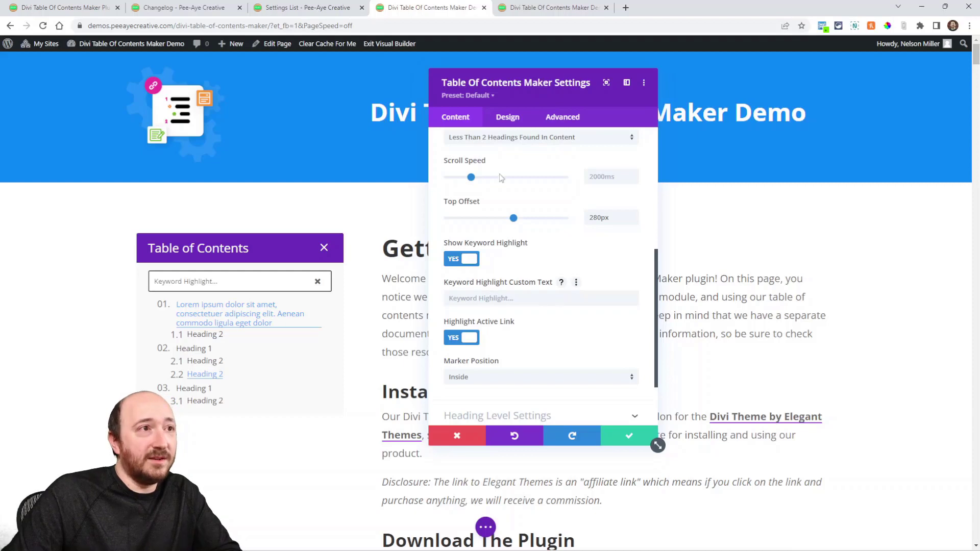
{"action": "left_click", "coordinate": [507, 117]}
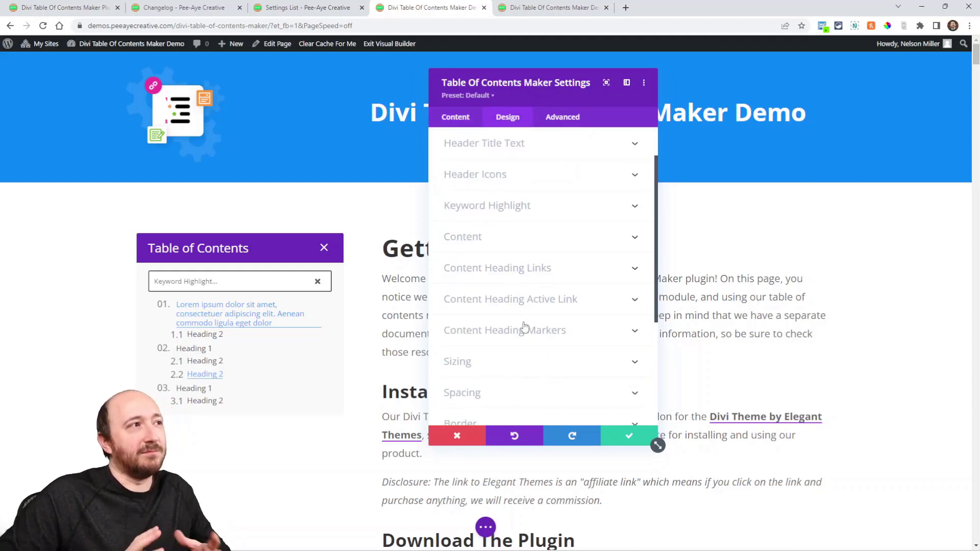
{"action": "mouse_move", "coordinate": [508, 331]}
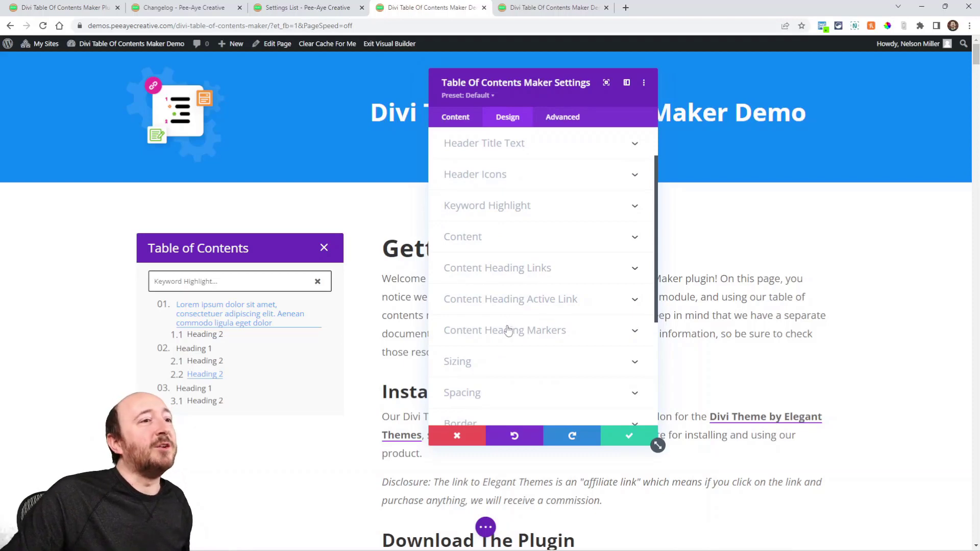
{"action": "mouse_move", "coordinate": [541, 272]}
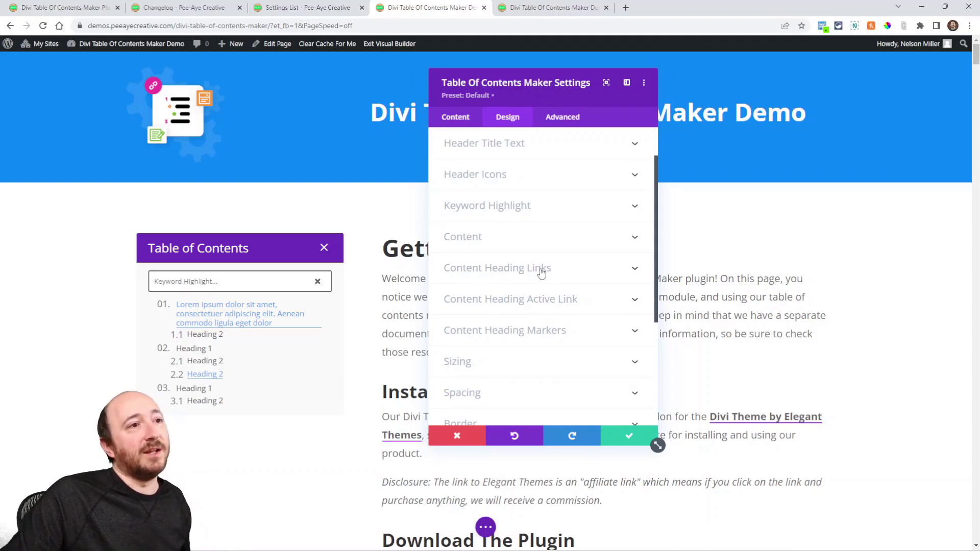
{"action": "left_click", "coordinate": [497, 268]}
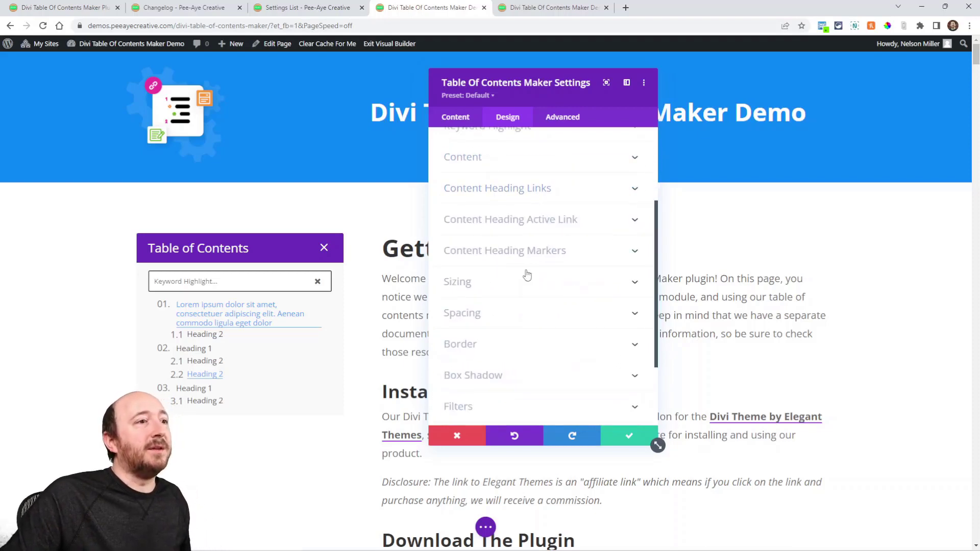
{"action": "left_click", "coordinate": [184, 8]}
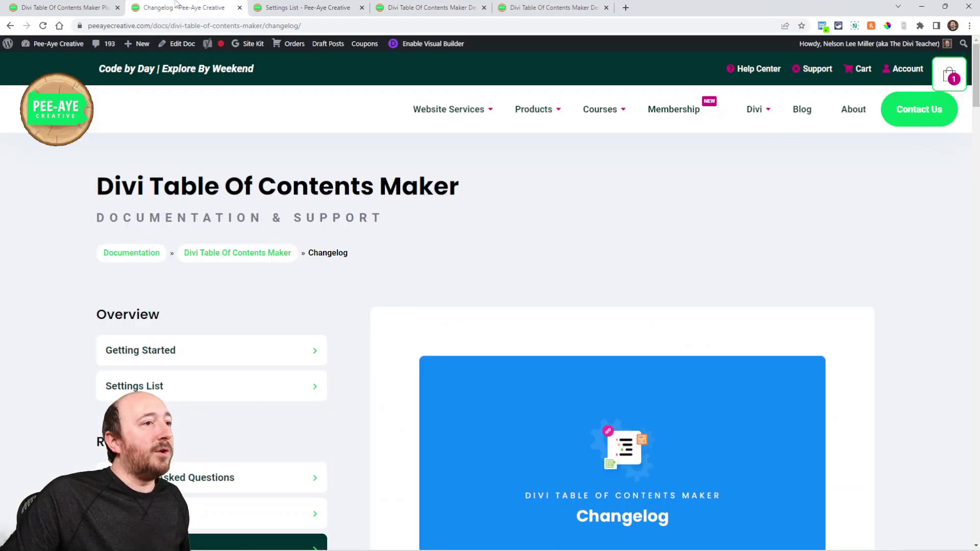
Read the 1.2 changelog, select the decimal markers numbering logic entry, and return to the demo page
{"action": "scroll", "scroll_direction": "down", "scroll_amount": 3}
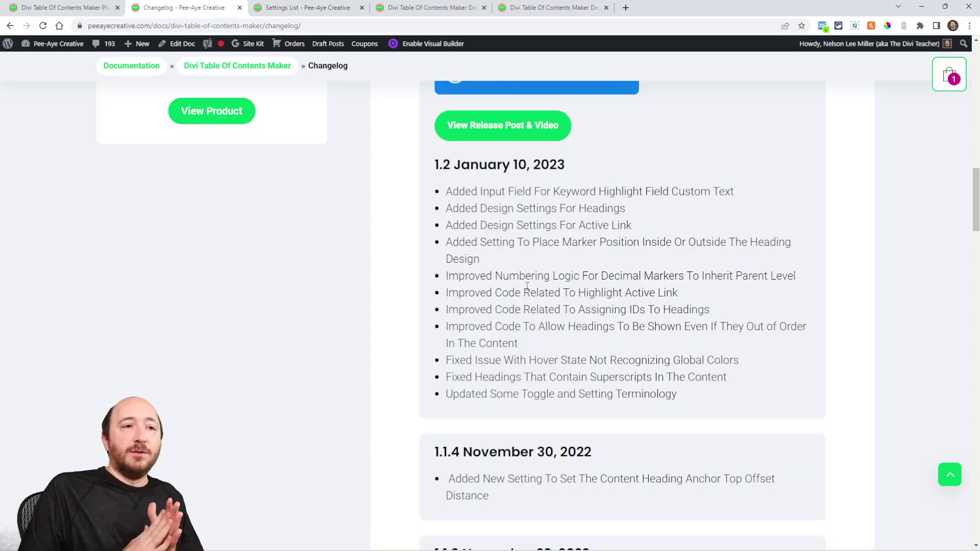
{"action": "mouse_move", "coordinate": [672, 409]}
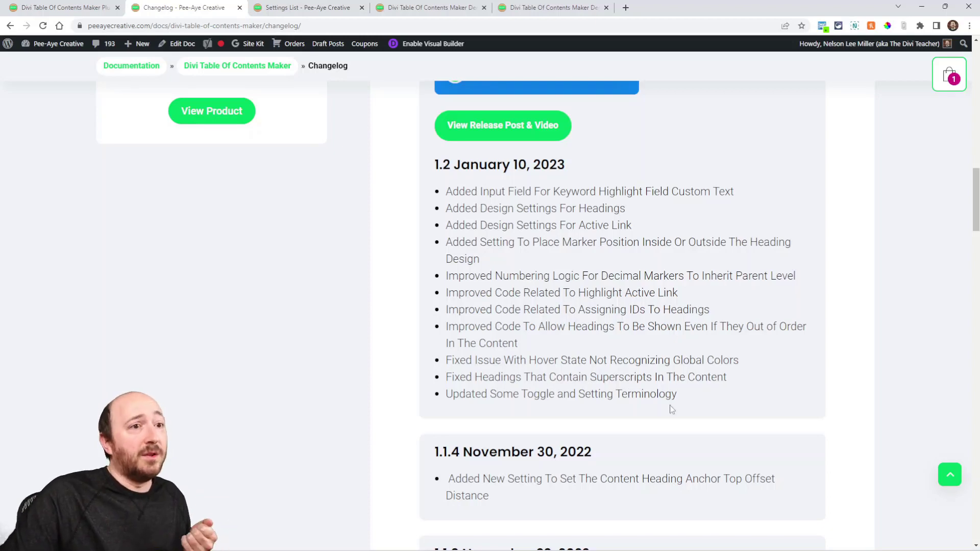
{"action": "double_click", "coordinate": [621, 377]}
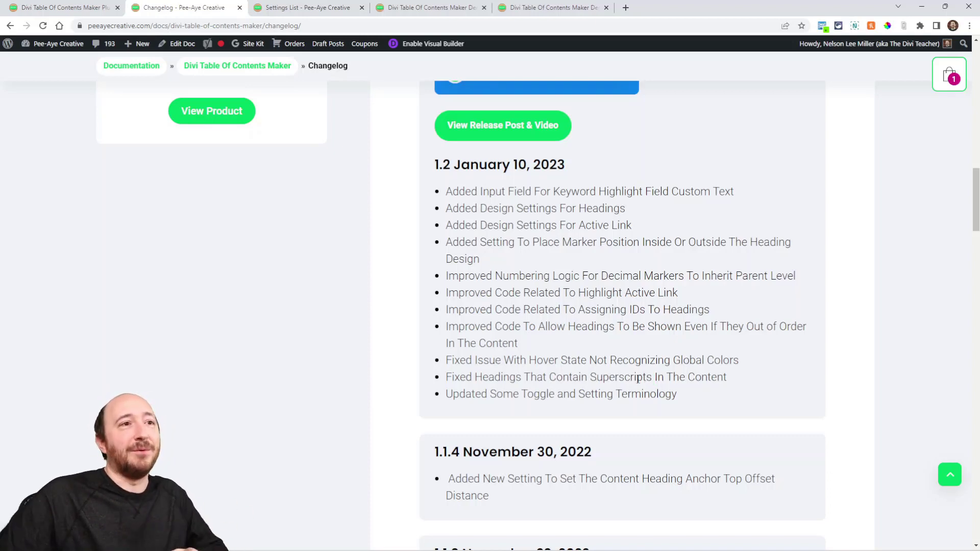
{"action": "mouse_move", "coordinate": [565, 349]}
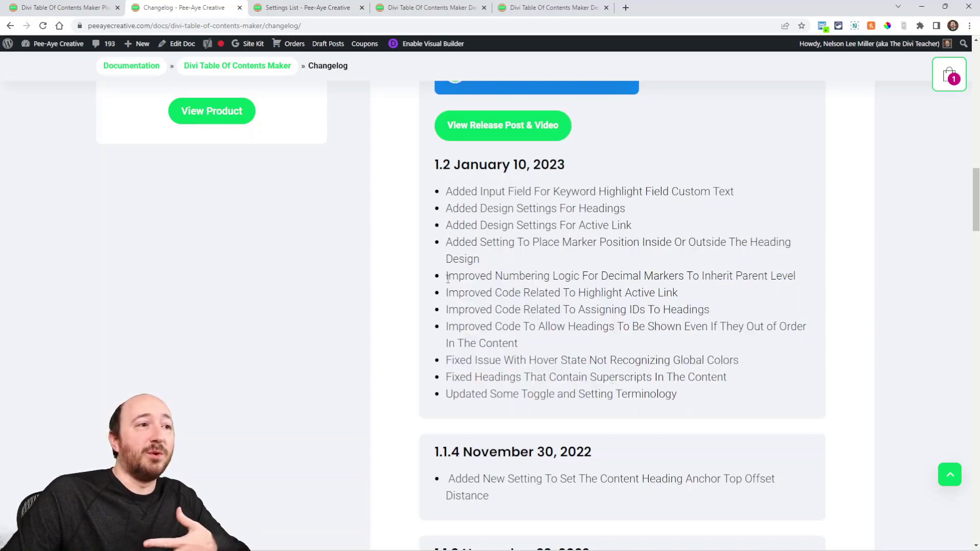
{"action": "left_click_drag", "start_coordinate": [446, 275], "coordinate": [622, 293]}
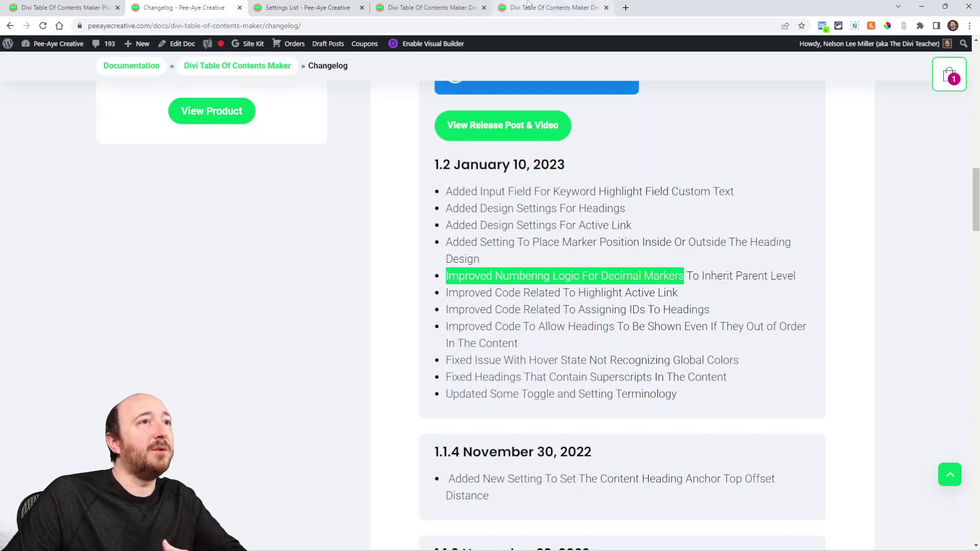
{"action": "left_click", "coordinate": [552, 9]}
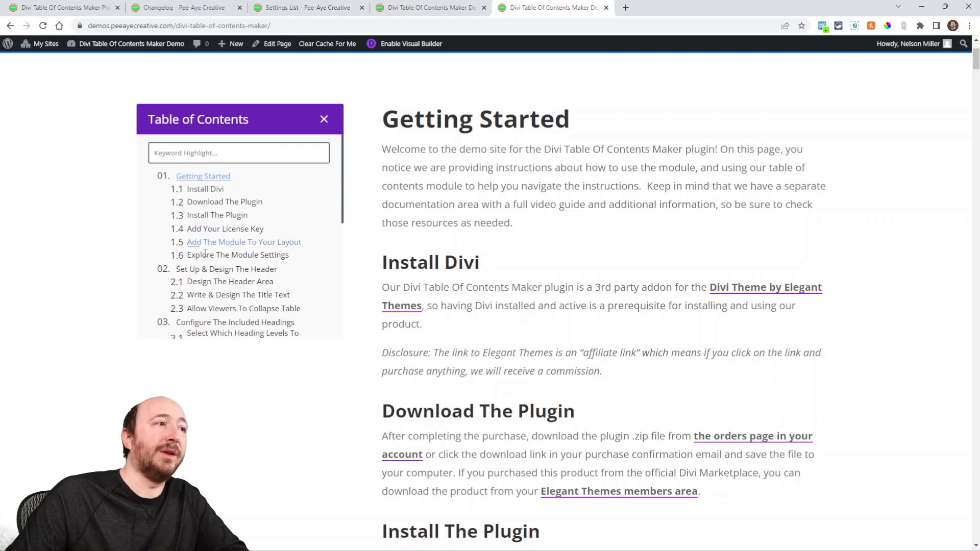
Scroll the product page to the Top Offset Distance and Keyword Highlight Custom Text sections
{"action": "scroll", "scroll_direction": "down", "scroll_amount": 3}
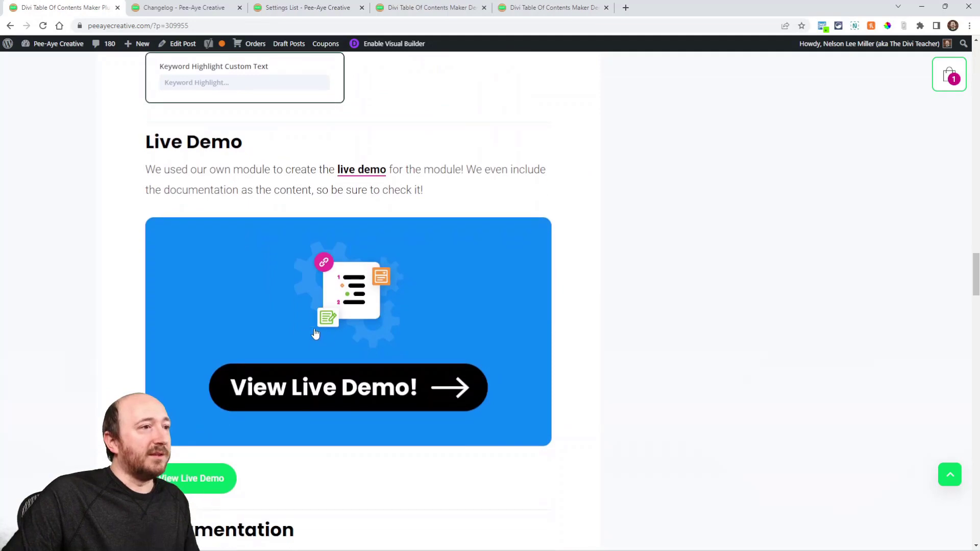
{"action": "scroll", "scroll_direction": "up", "scroll_amount": 3}
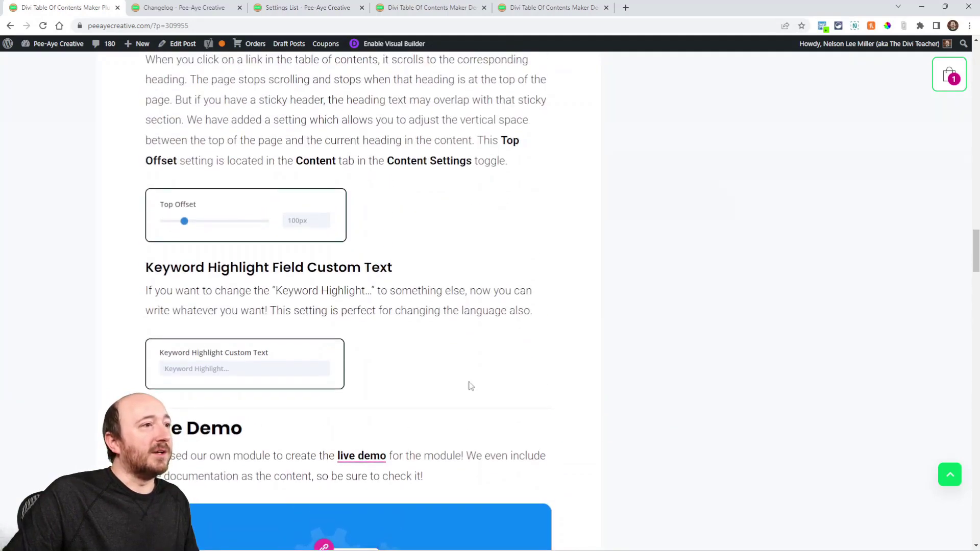
{"action": "scroll", "scroll_direction": "up", "scroll_amount": 3}
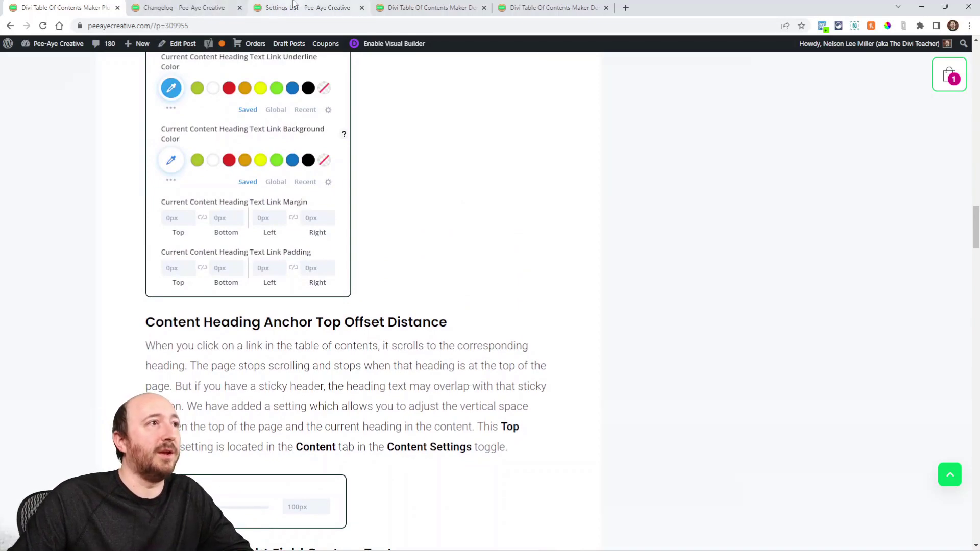
{"action": "scroll", "scroll_direction": "down", "scroll_amount": 3}
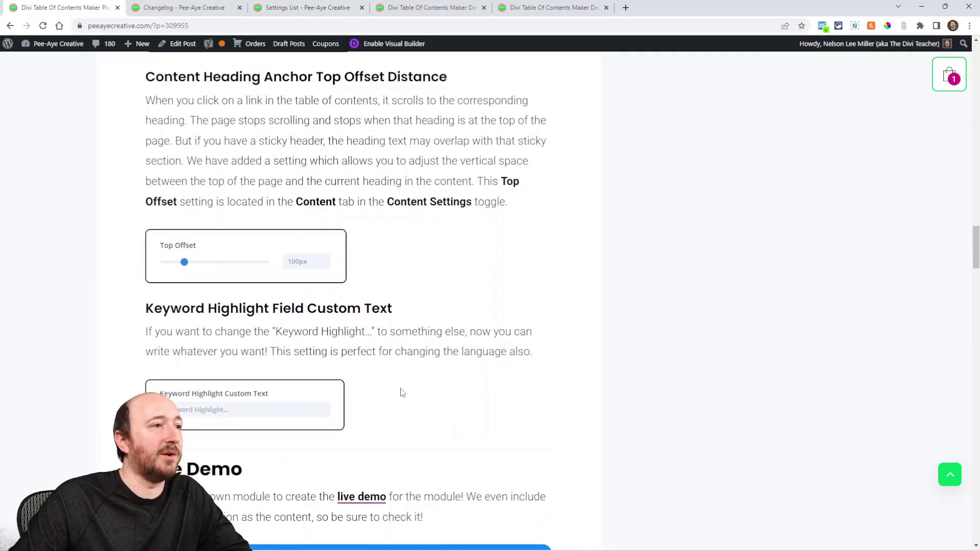